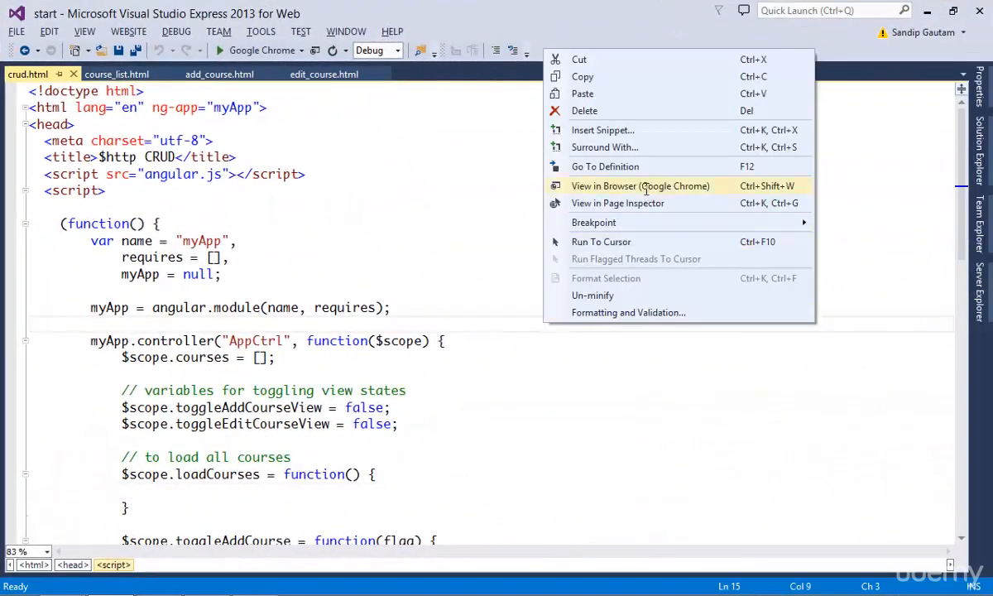
# Step: Preview crud.html in Chrome, then review the course_list, add_course and edit_course partials
pyautogui.click(641, 186)
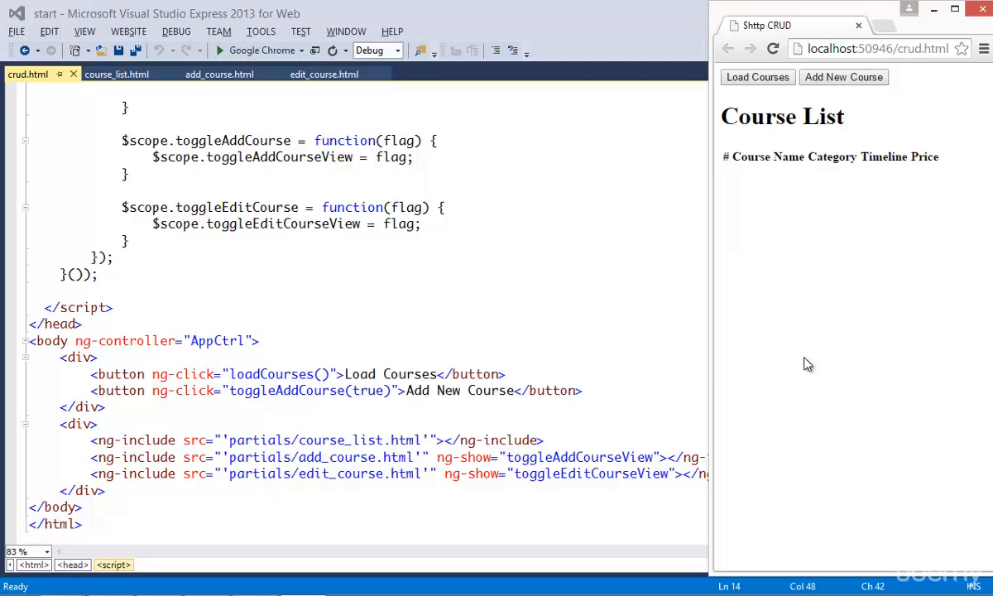
pyautogui.moveTo(197, 96)
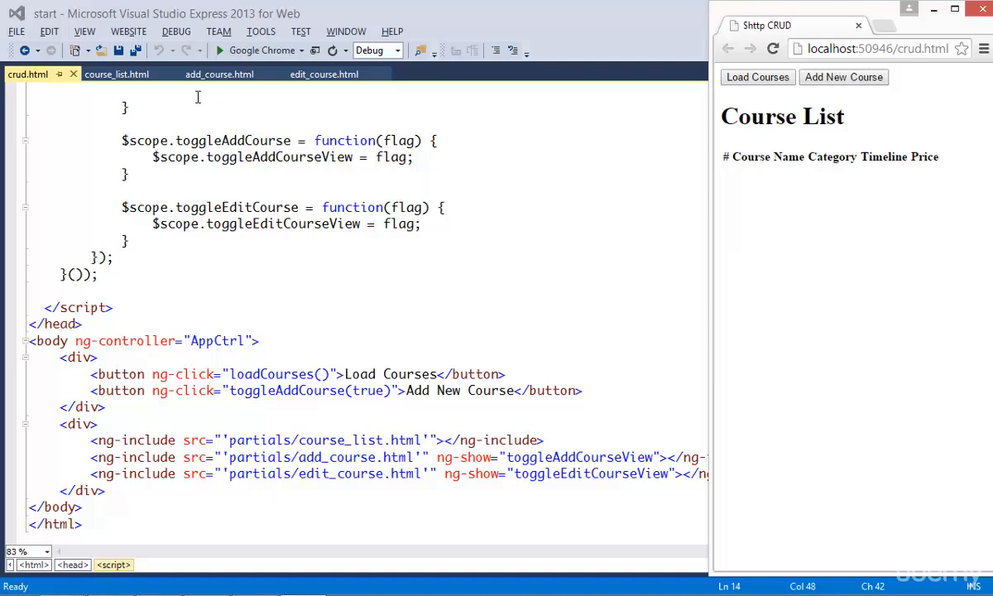
pyautogui.click(115, 74)
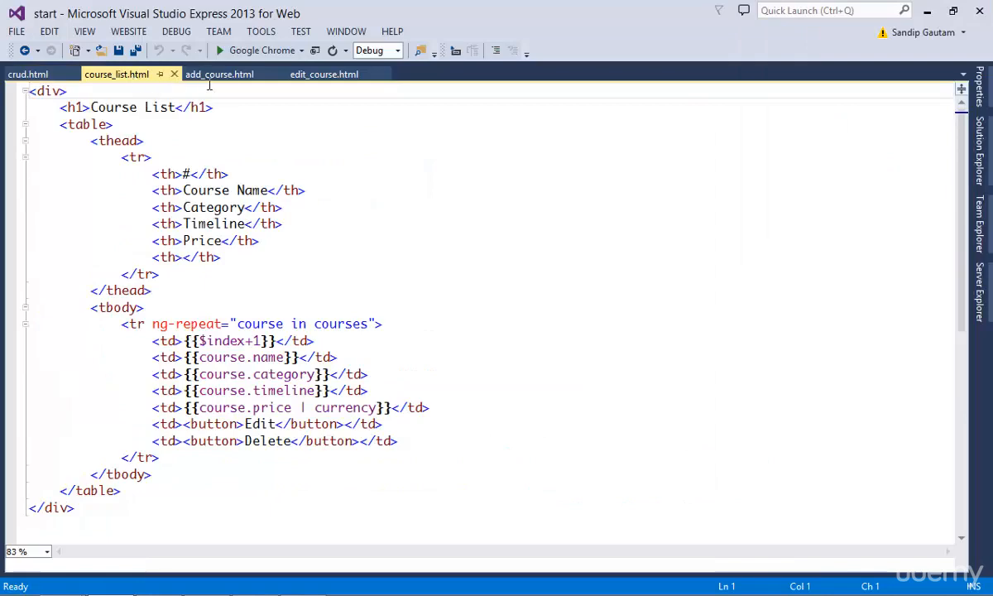
pyautogui.click(219, 73)
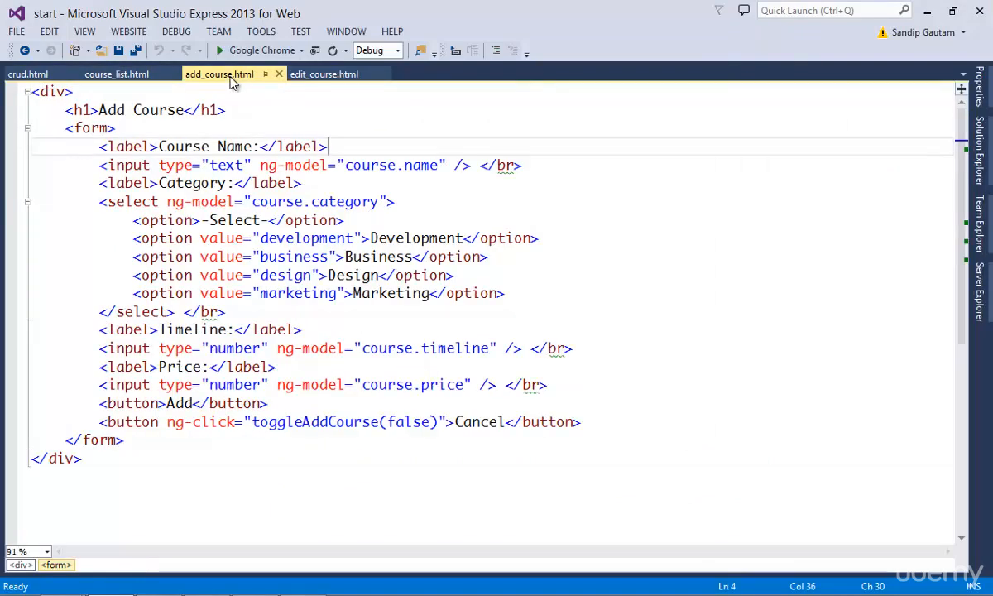
pyautogui.click(324, 73)
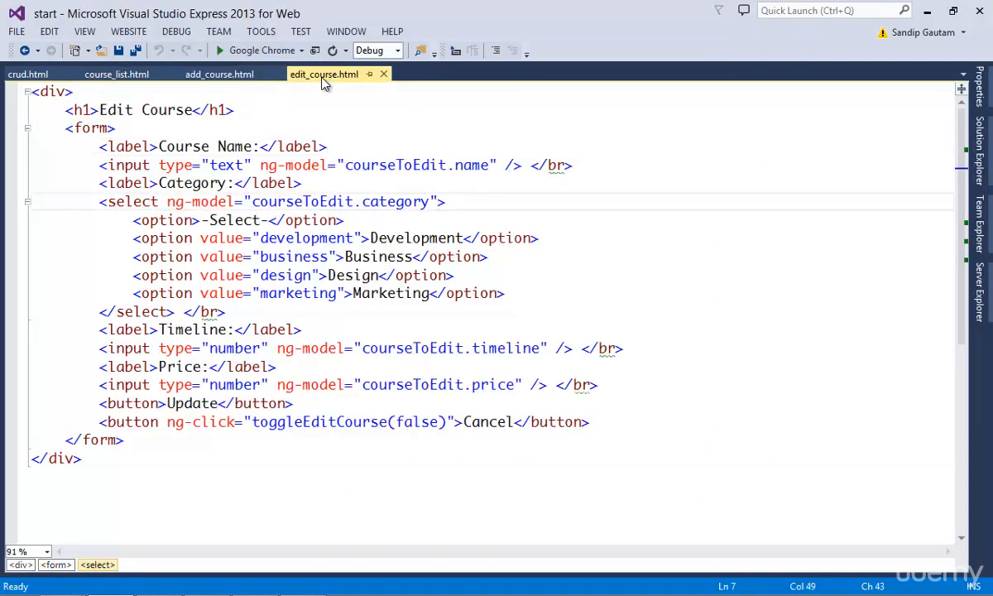
pyautogui.click(27, 74)
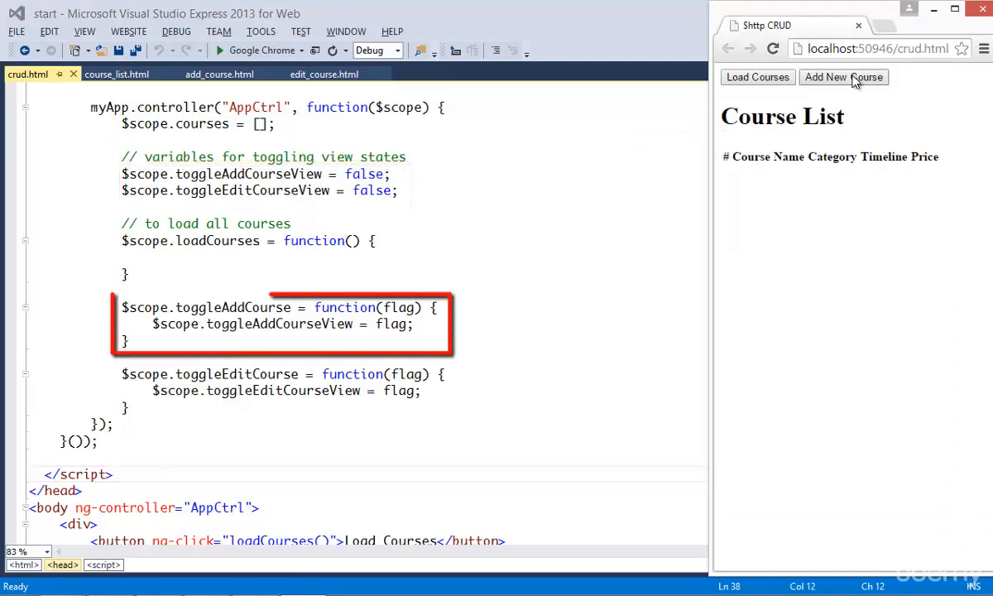
# Step: Show the Add Course form in the Chrome preview via Add New Course
pyautogui.click(843, 77)
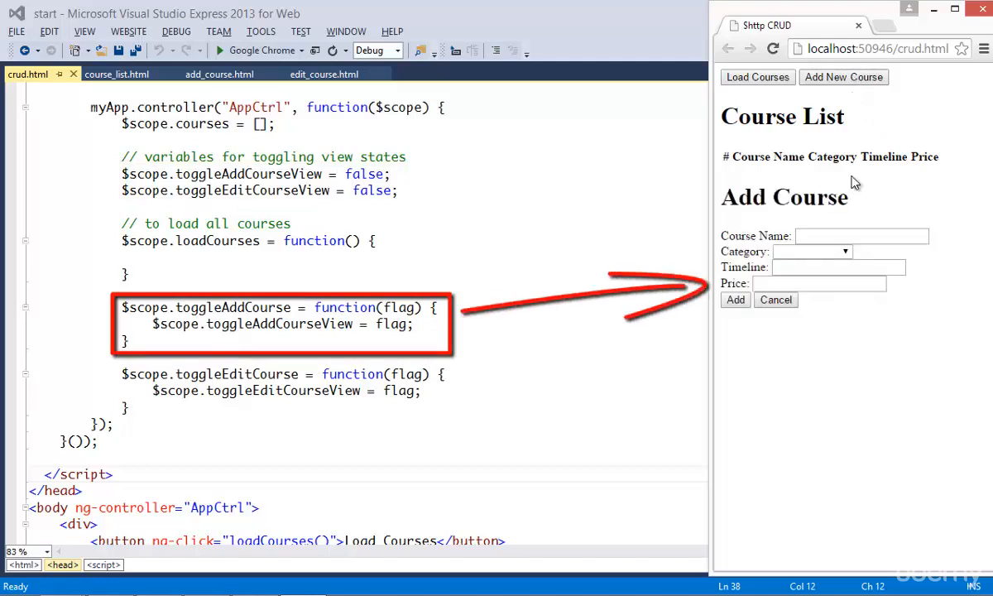
pyautogui.click(775, 299)
pyautogui.write(', $h')
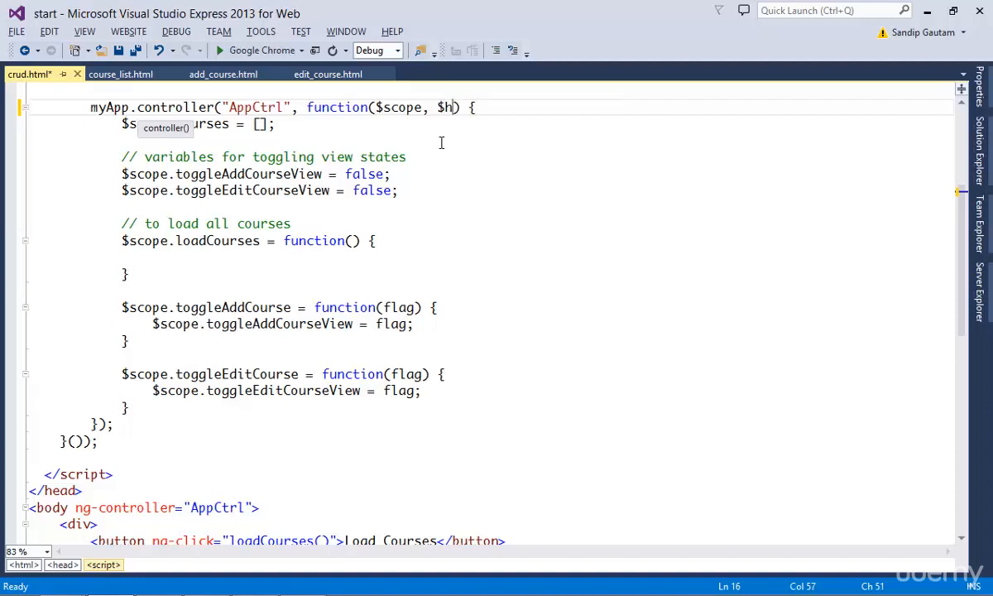
# Step: Inject $http into AppCtrl and type $http.get() inside loadCourses
pyautogui.write('ttp')
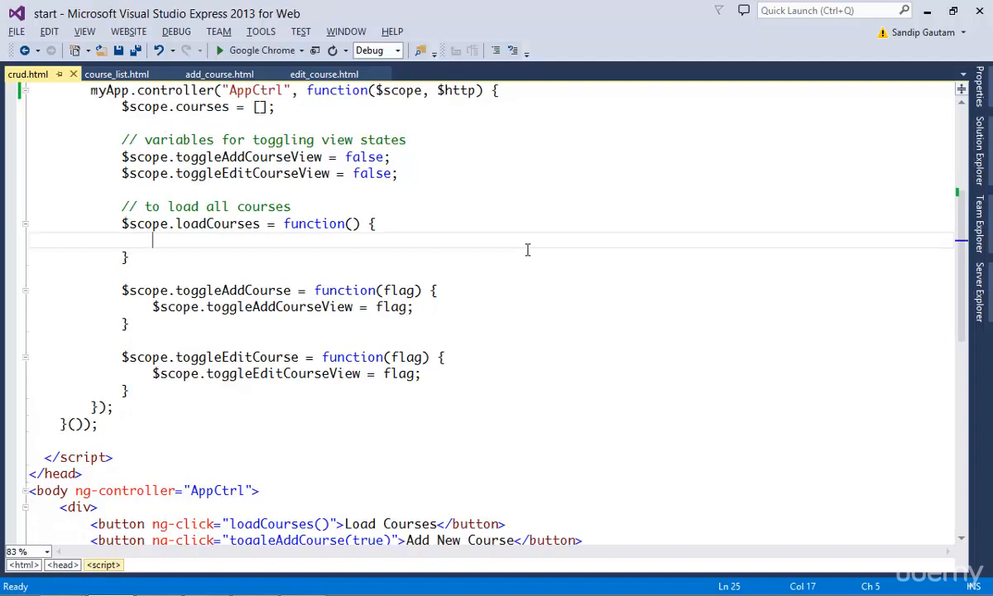
pyautogui.write('$htt')
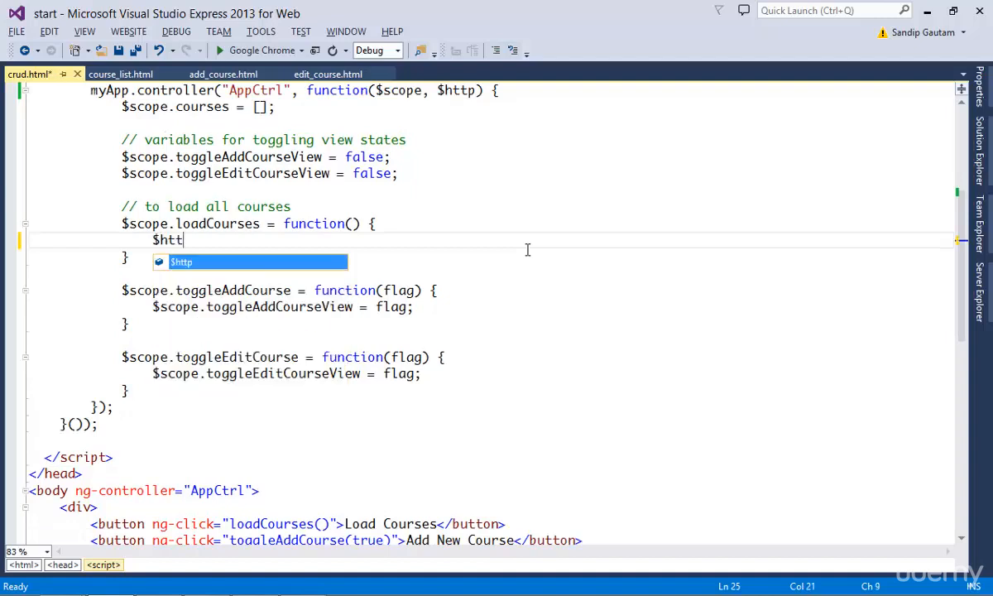
pyautogui.write('p.get')
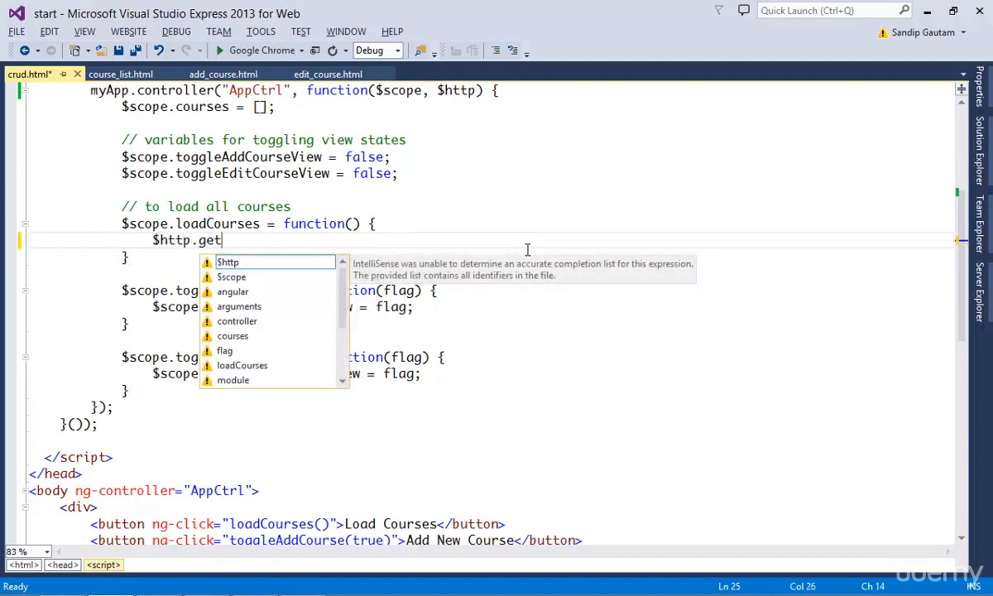
pyautogui.write('()')
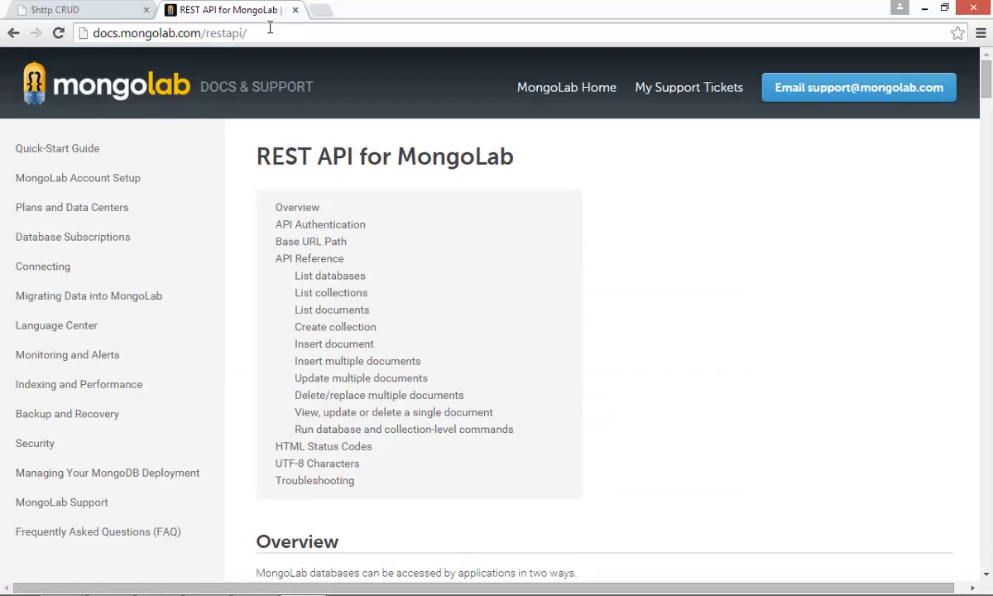
pyautogui.moveTo(861, 335)
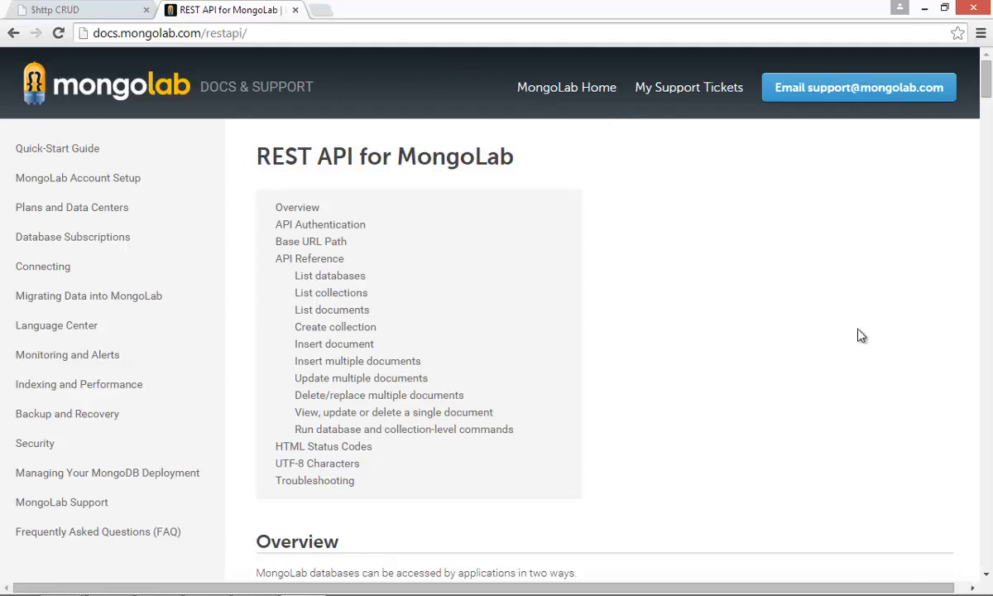
# Step: Scroll the MongoLab REST API docs to List documents and select its example URL
pyautogui.scroll(-3)
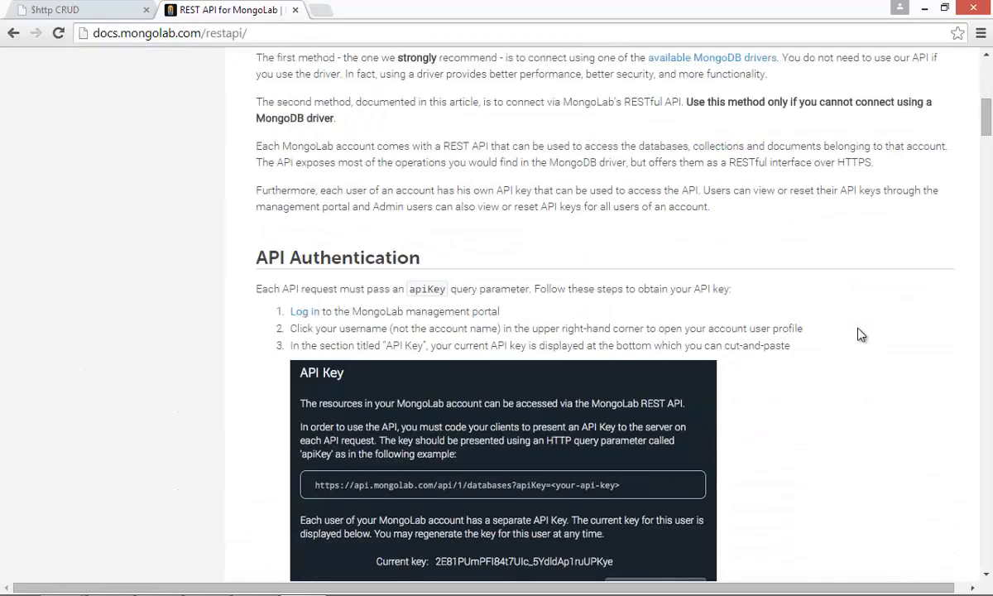
pyautogui.scroll(-3)
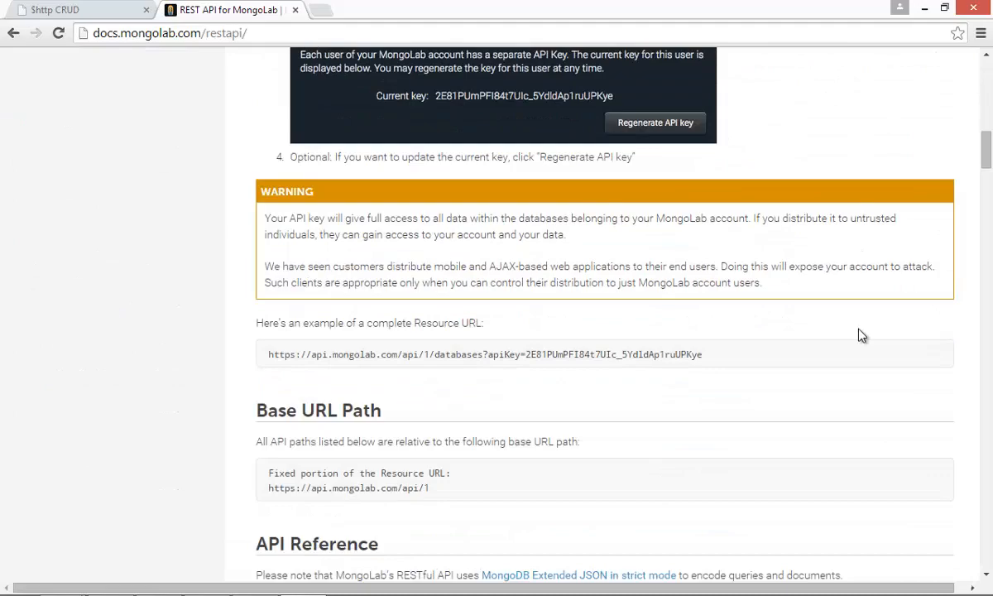
pyautogui.scroll(-3)
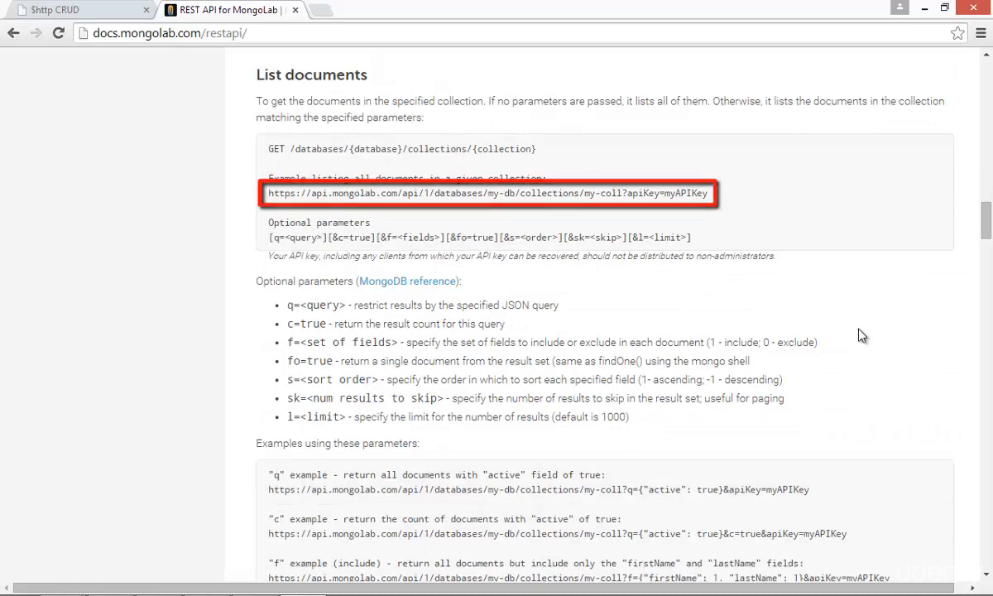
pyautogui.tripleClick(486, 192)
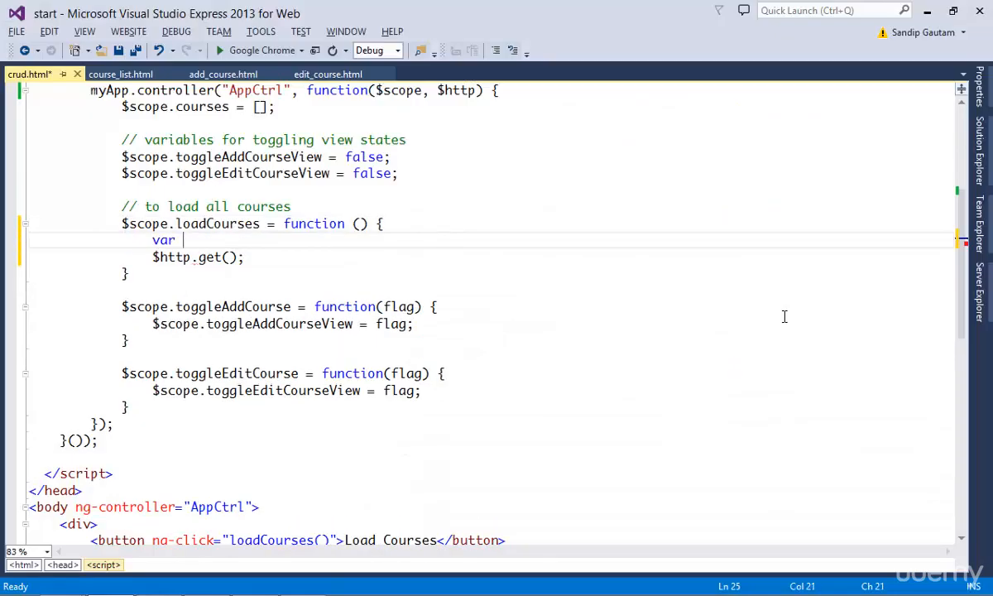
# Step: Add var url holding the MongoLab my-db/my-coll example URL above $http.get(), and save
pyautogui.write('url = "')
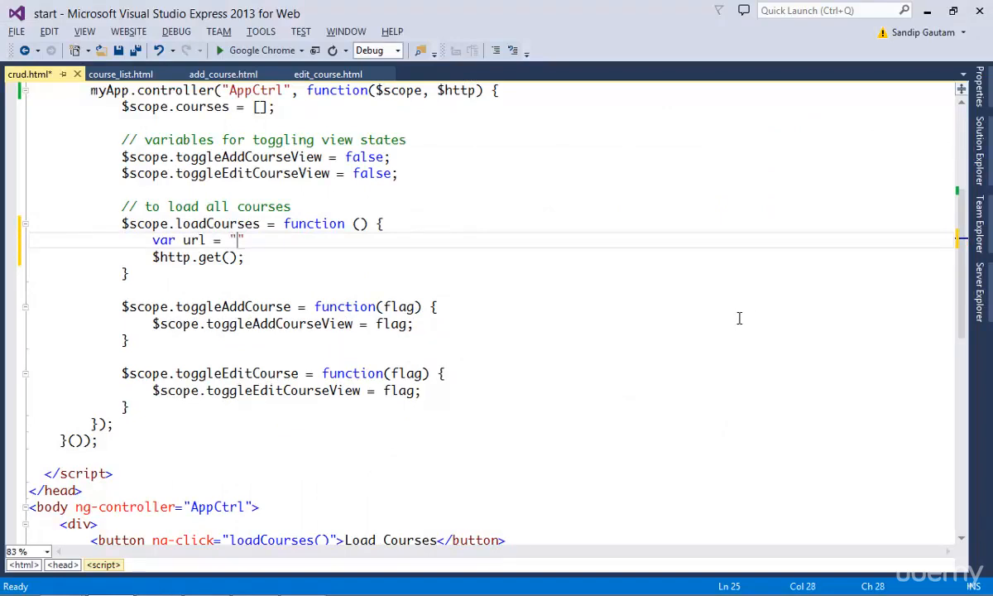
pyautogui.write('https://api.mongolab.com/api/1/databases/my-db/collections/my-coll?apiKey=myAPIKey')
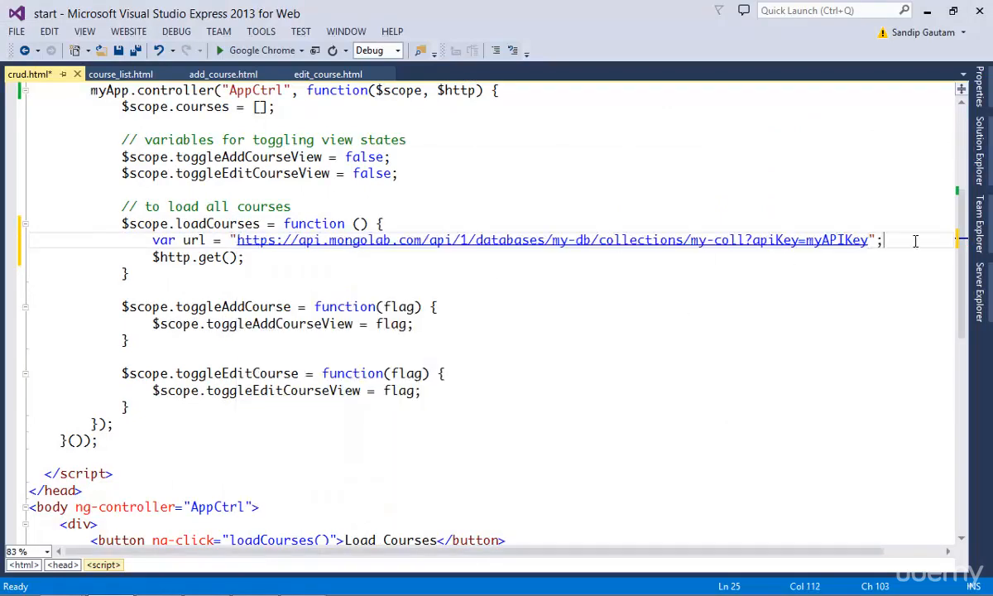
pyautogui.press('ctrl+s')
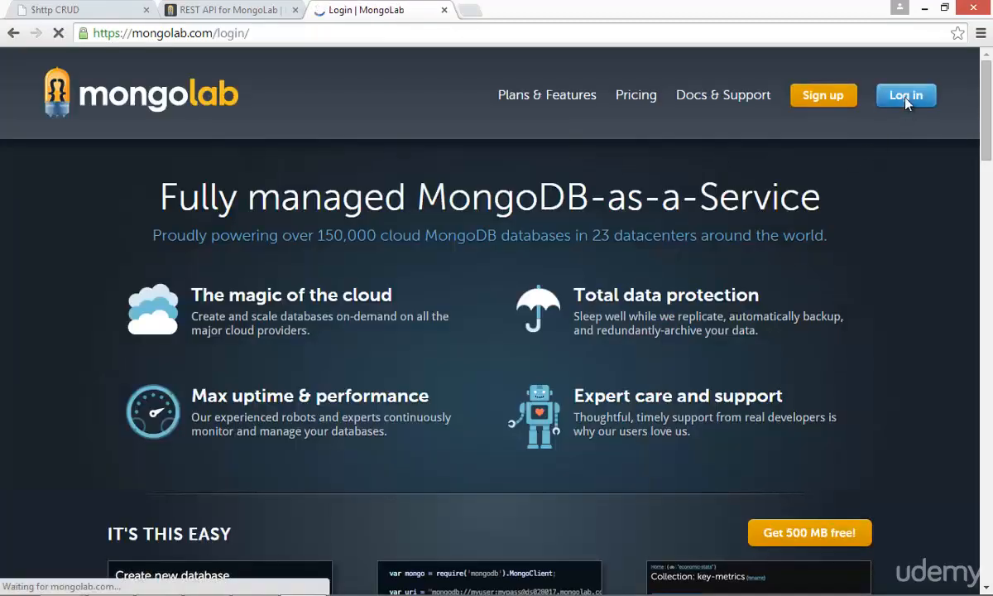
# Step: Log in to MongoLab, decline saving the password, and rename the URL database to my-academy
pyautogui.click(905, 95)
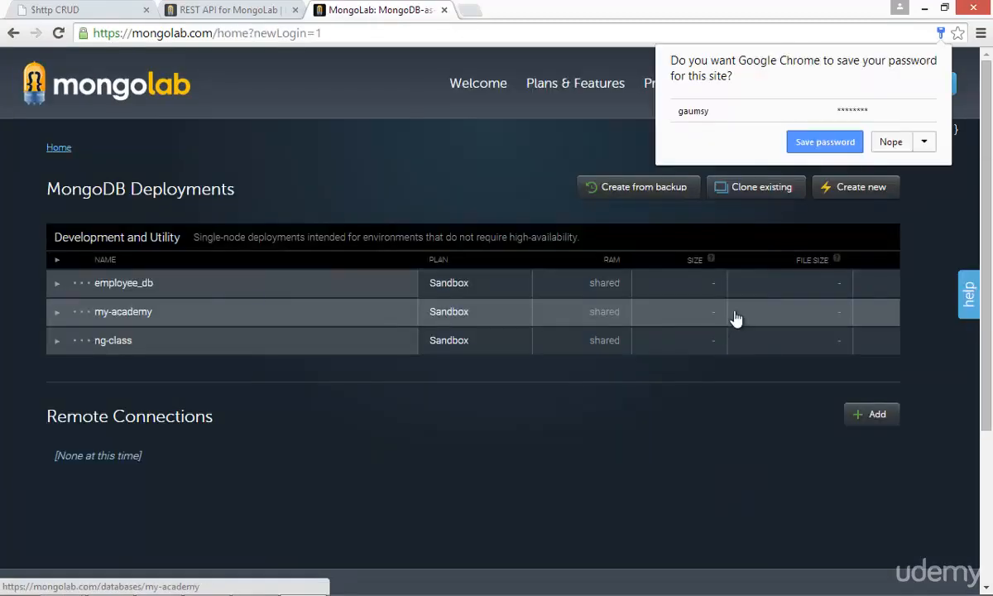
pyautogui.click(890, 142)
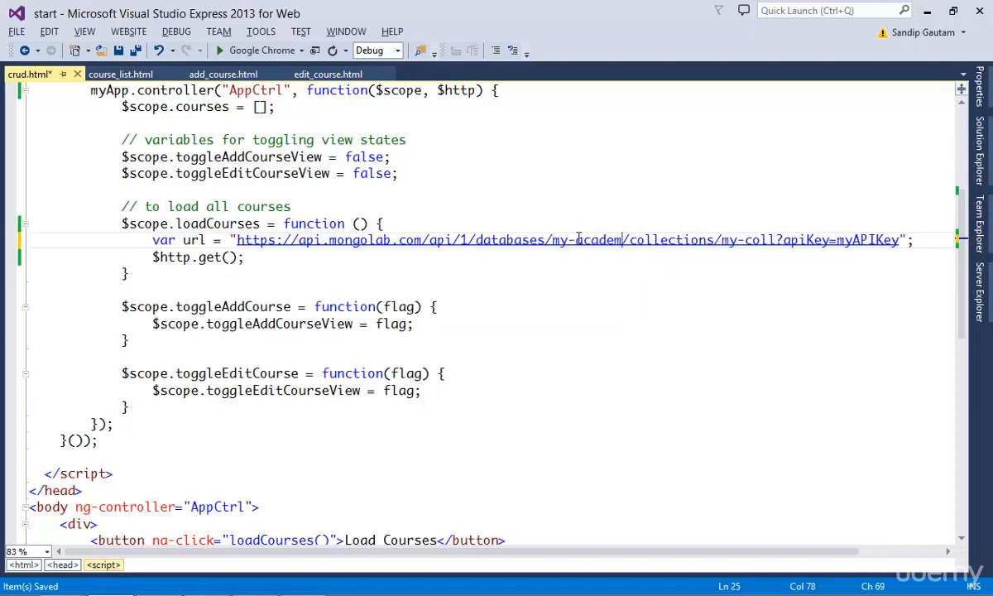
pyautogui.write('y')
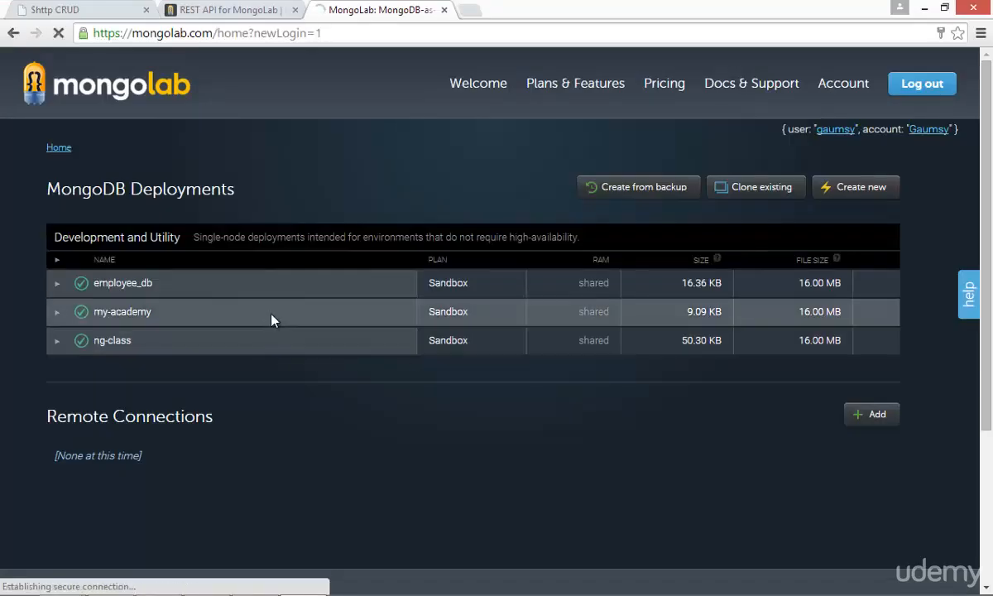
# Step: Browse the my-academy course collection's documents, then locate the account's current API key
pyautogui.click(121, 311)
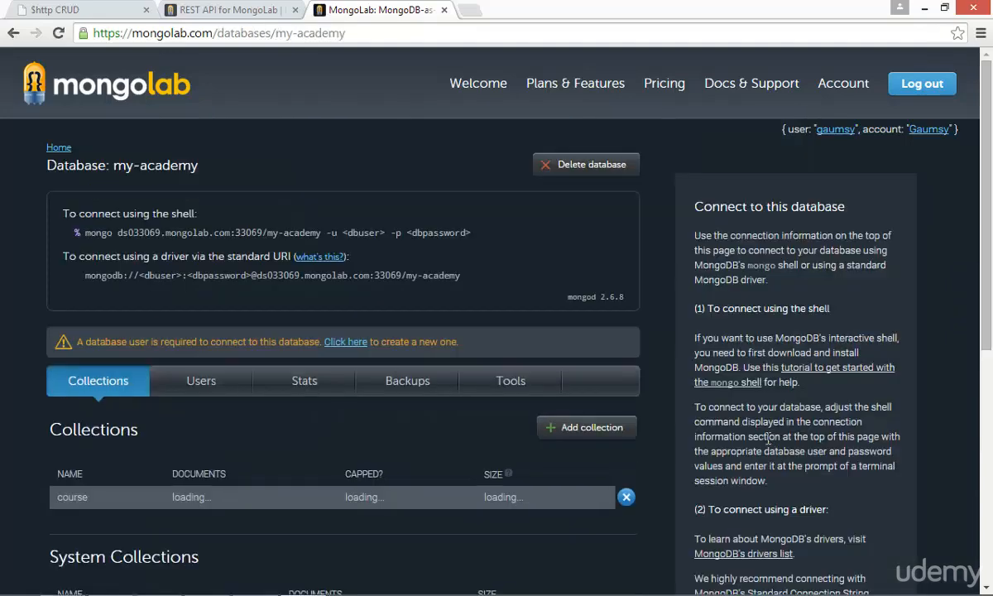
pyautogui.click(72, 496)
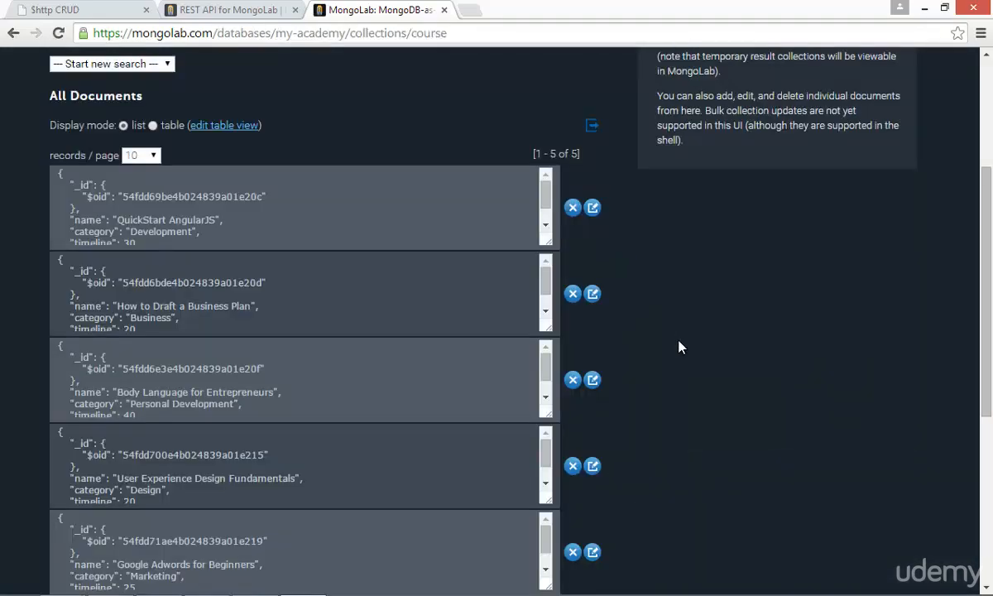
pyautogui.scroll(-3)
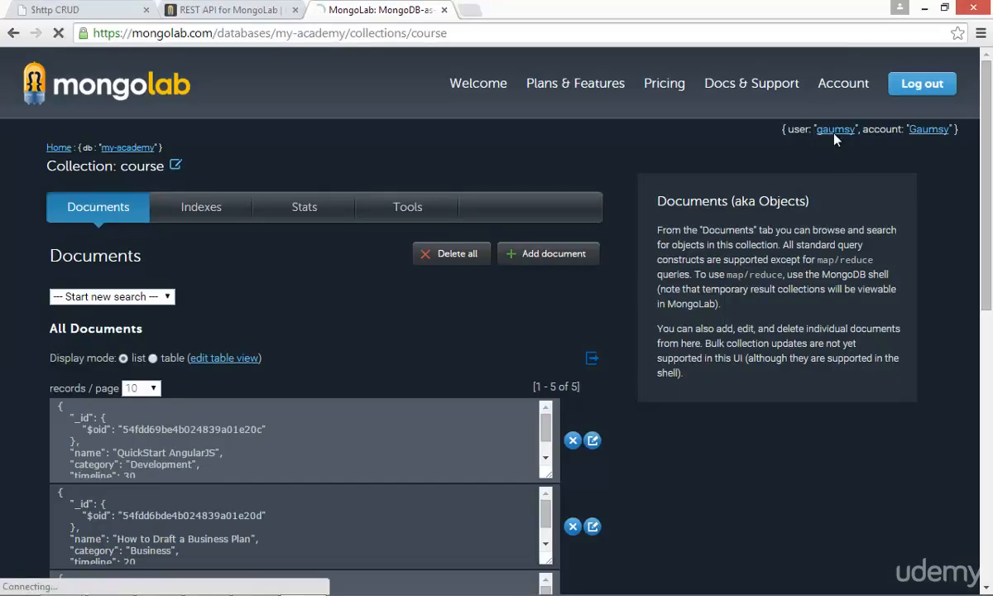
pyautogui.click(835, 129)
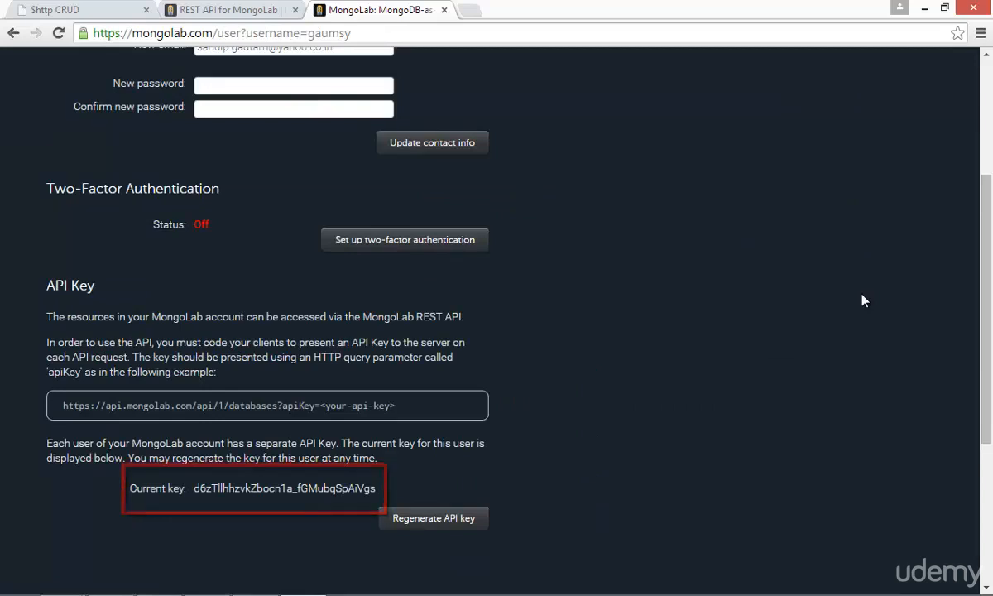
pyautogui.rightClick(284, 487)
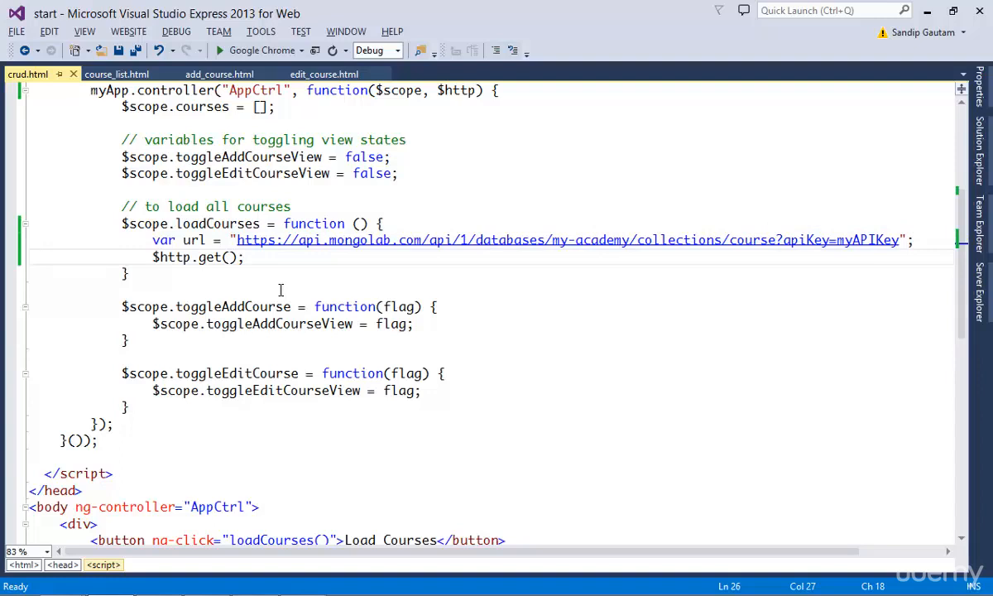
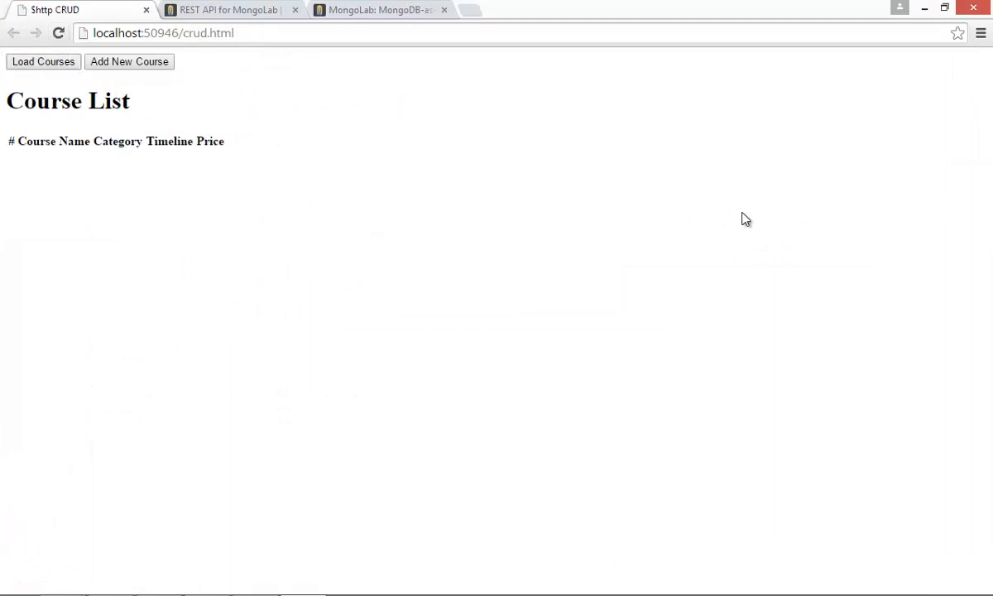
# Step: Load the five MongoLab courses into the Course List table in Chrome
pyautogui.click(43, 62)
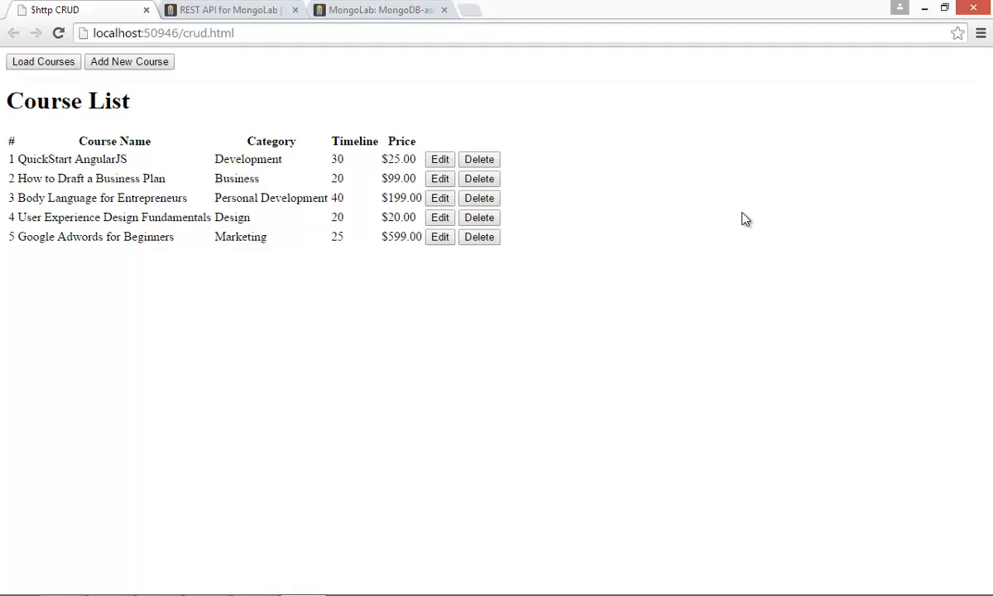
pyautogui.click(129, 61)
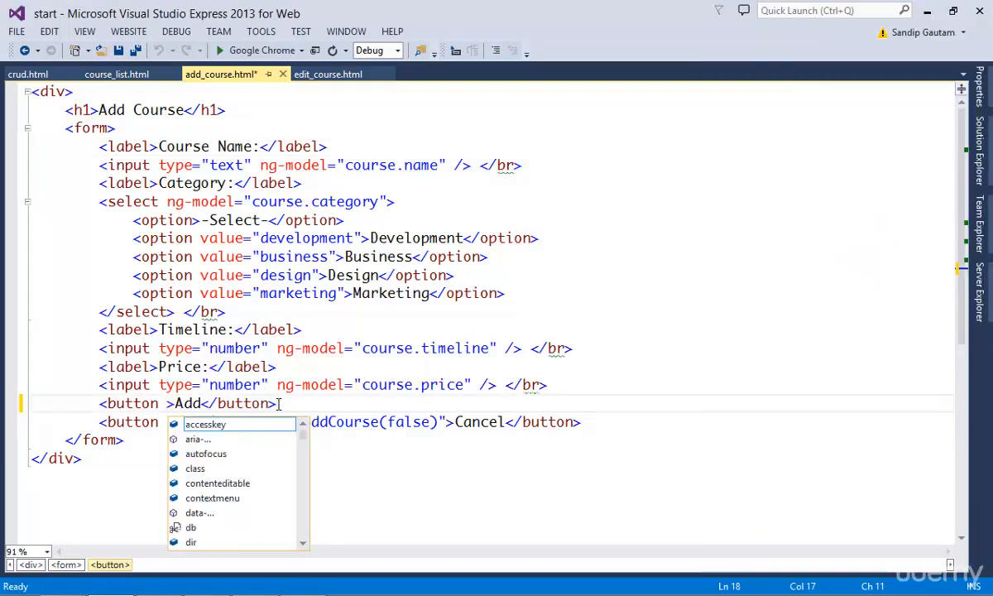
# Step: Give the Add button ng-click="addCourse(course)" and start addCourse in crud.html with console.log()
pyautogui.write('ng-click')
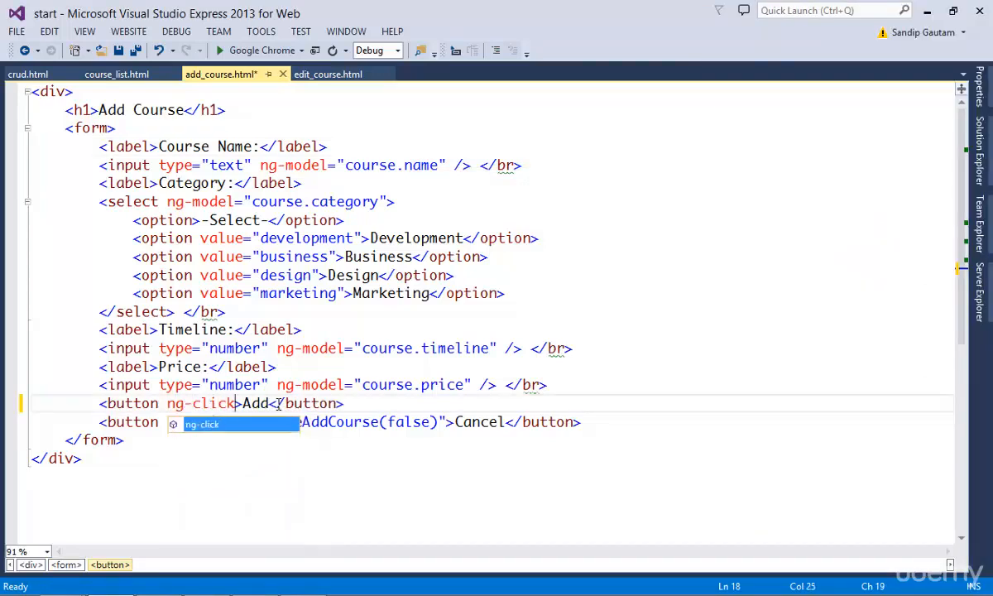
pyautogui.write('addCourse(sc)"')
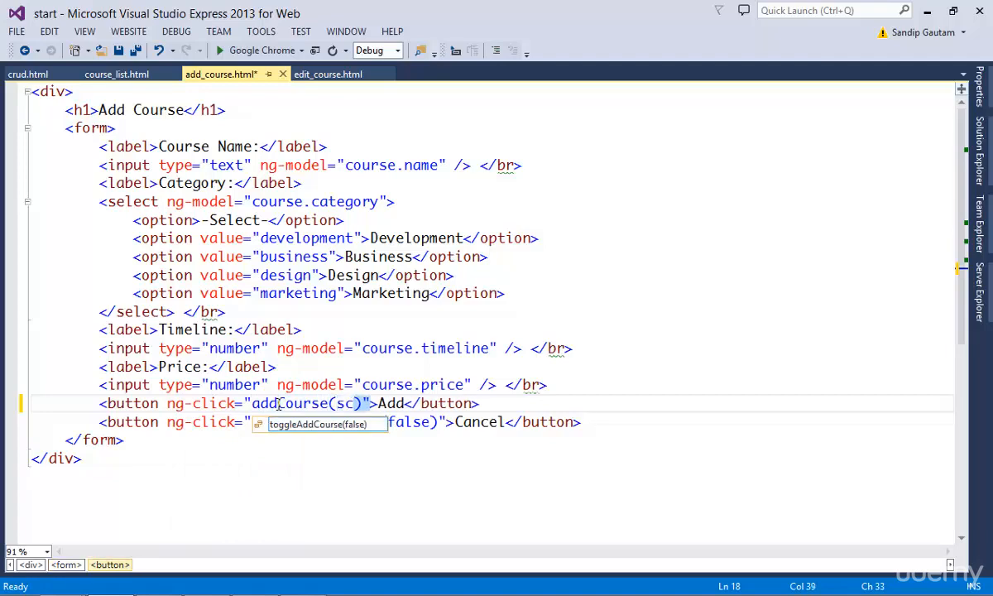
pyautogui.write('ourse')
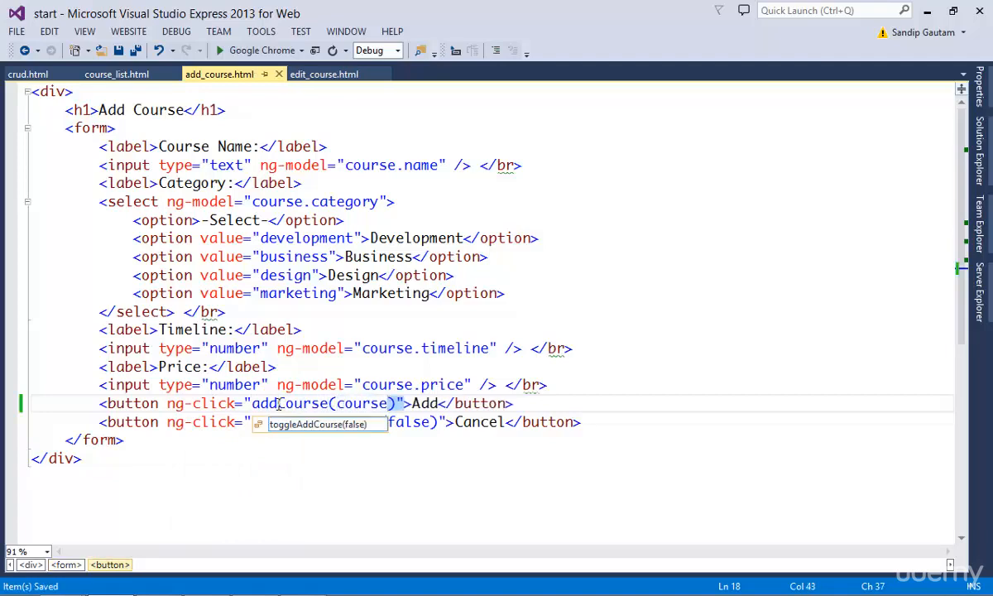
pyautogui.click(29, 74)
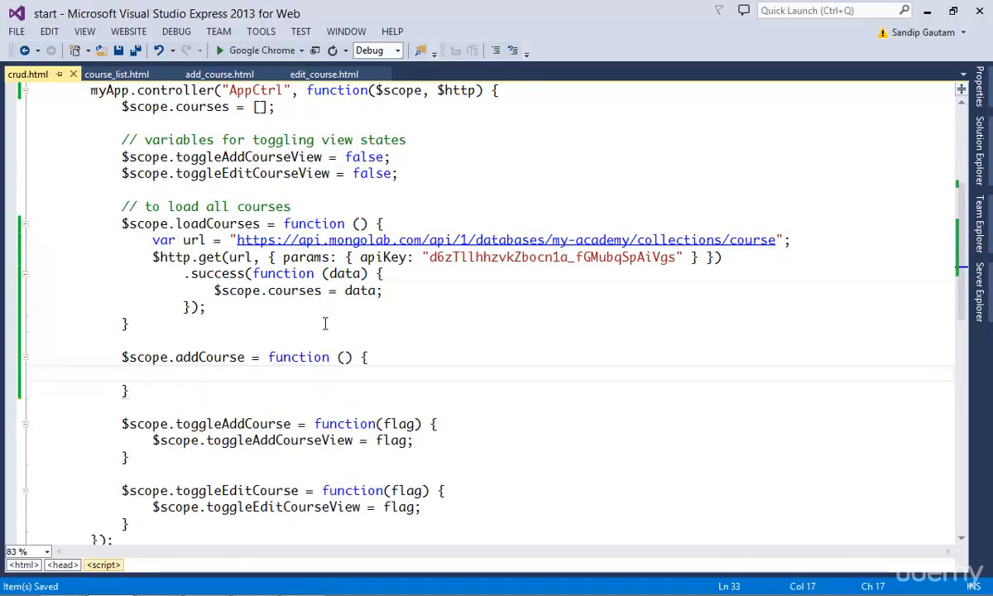
pyautogui.write('console.log();')
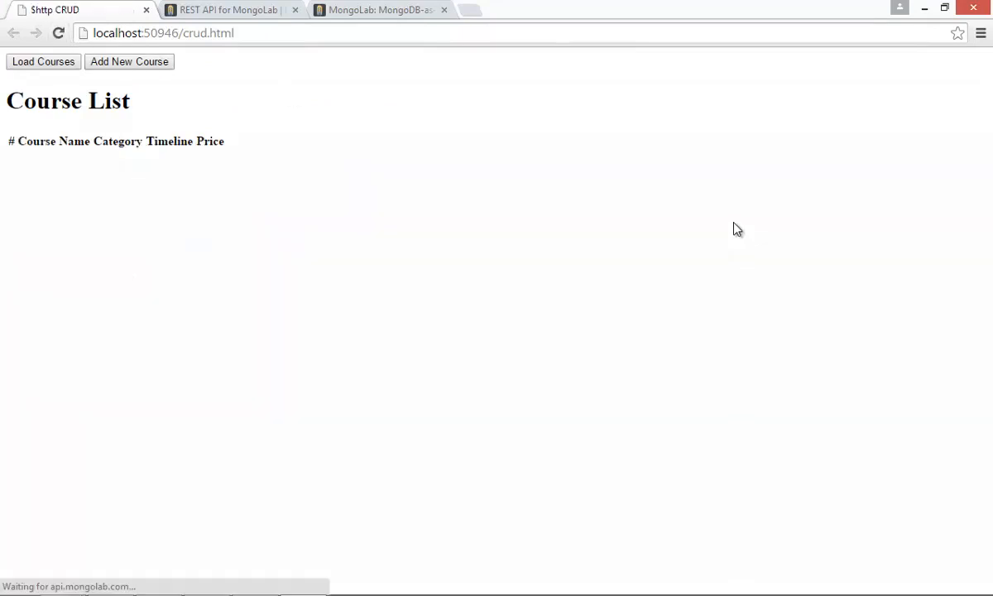
pyautogui.moveTo(831, 280)
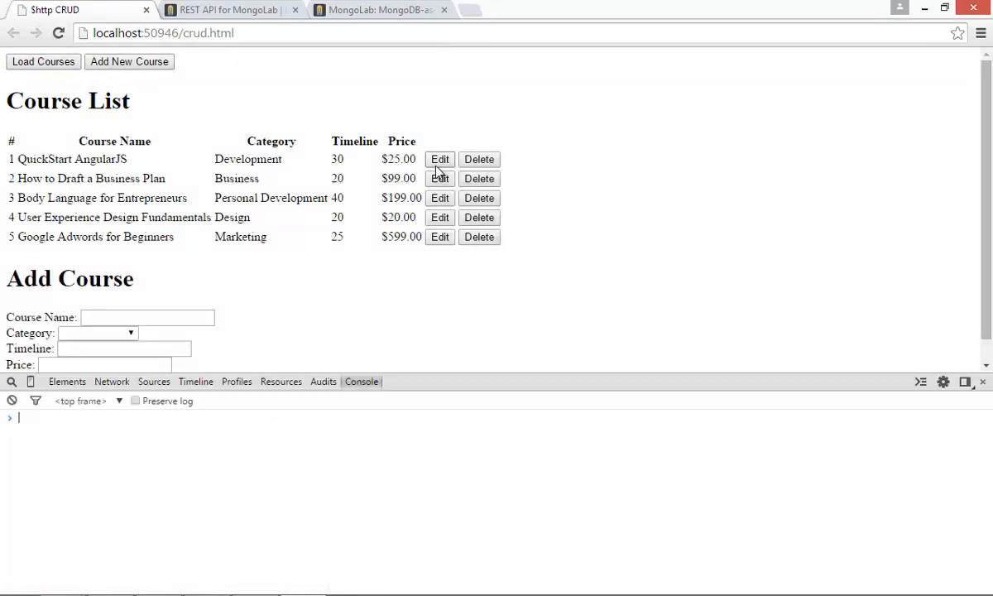
# Step: Enter 'AngularJS Masterclass' as the course name and move on to the price field
pyautogui.write('AngularJS MA')
pyautogui.click(123, 348)
pyautogui.write('30')
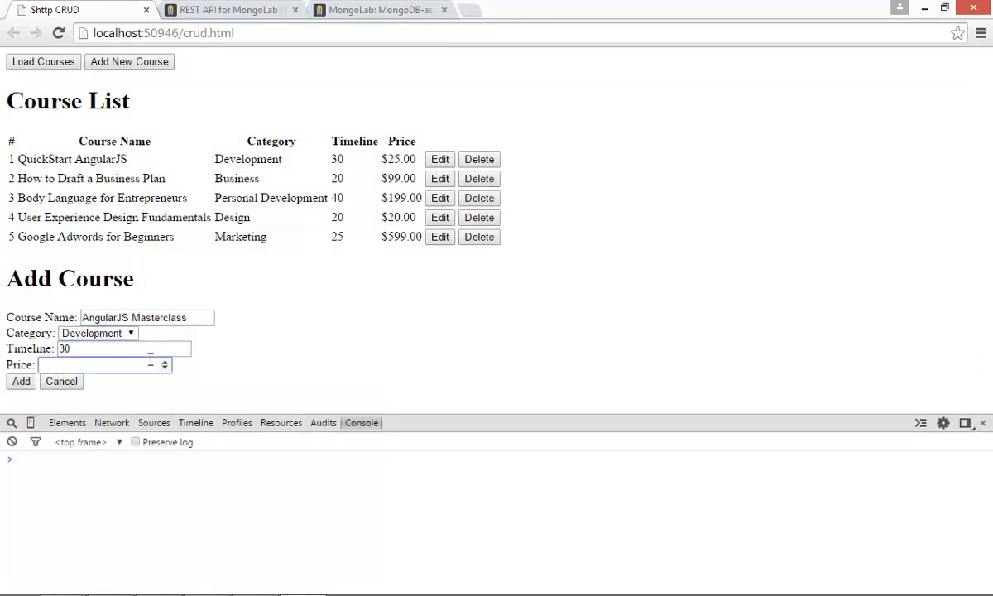
pyautogui.click(20, 381)
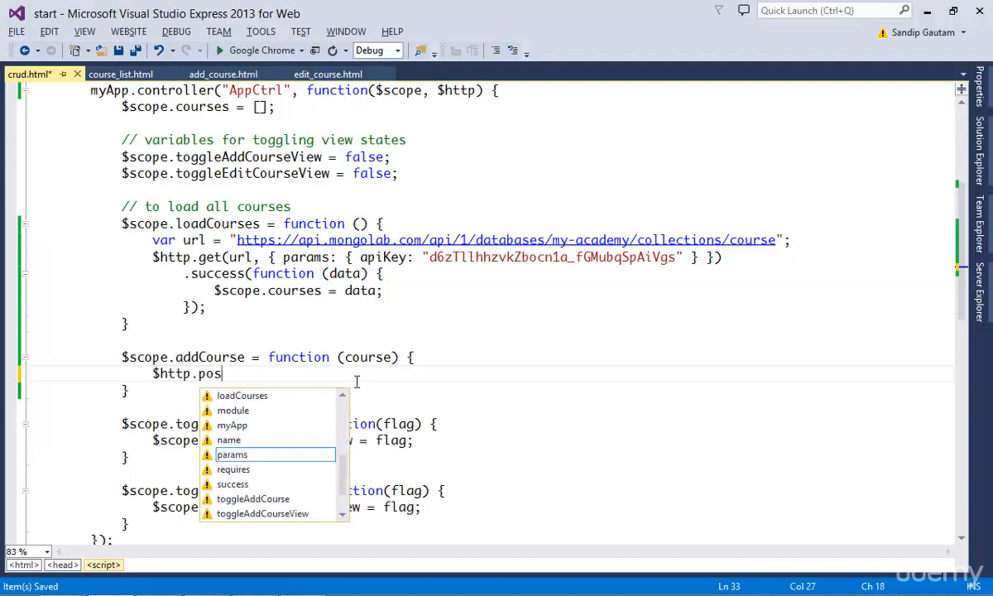
# Step: Move the MongoLab course collection URL into a shared url variable and start $http.post(url, course)
pyautogui.write('t();')
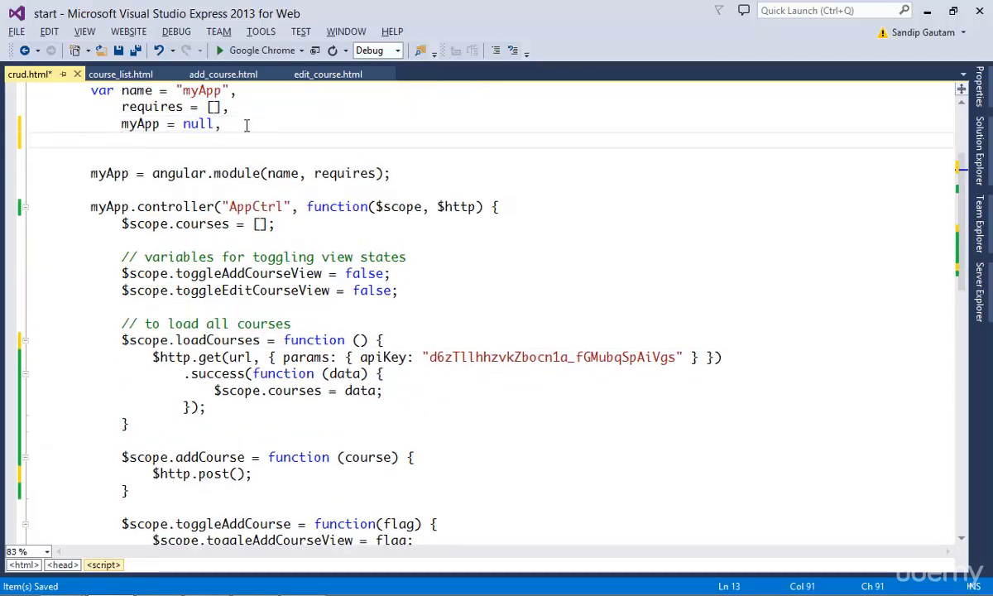
pyautogui.write('url = "https://api.mongolab.com/api/1/databases/my-academy/collections/course";')
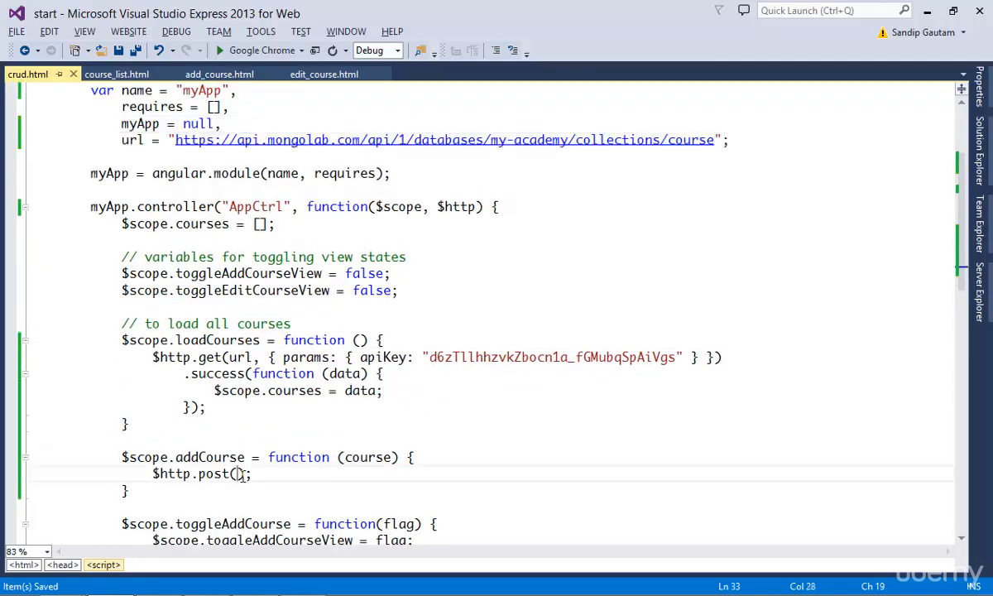
pyautogui.write('url,')
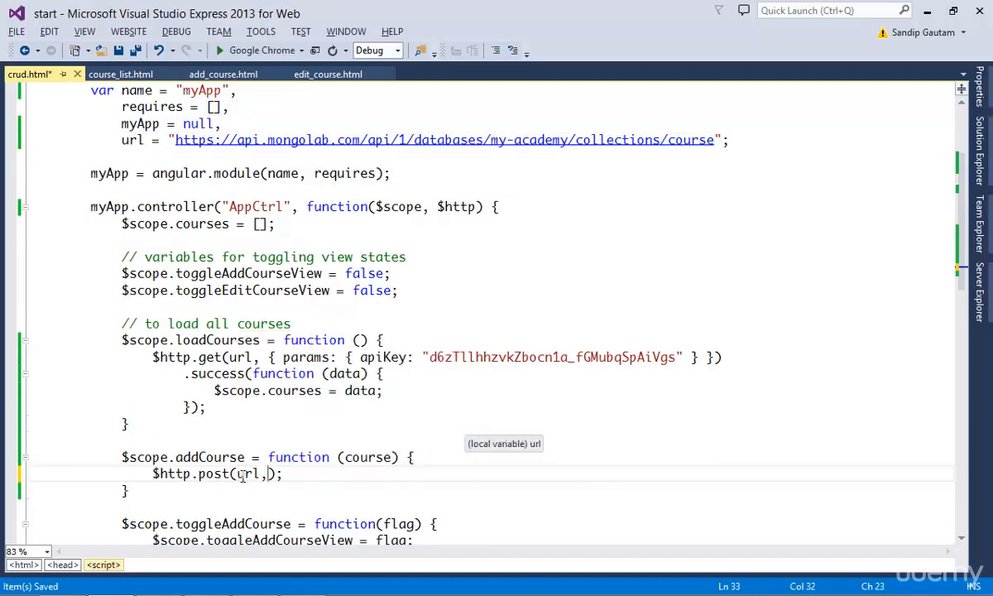
pyautogui.write('course,')
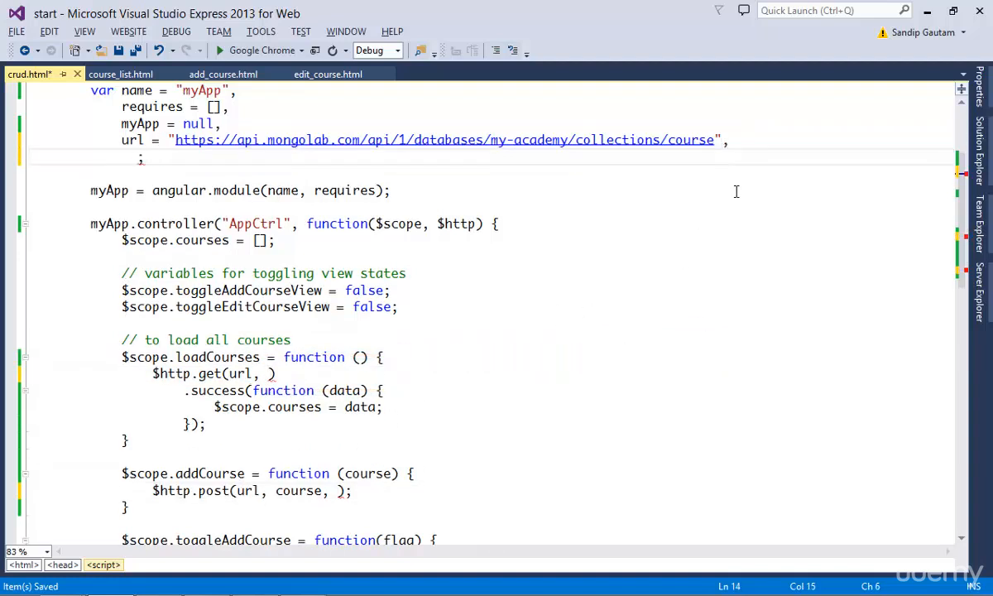
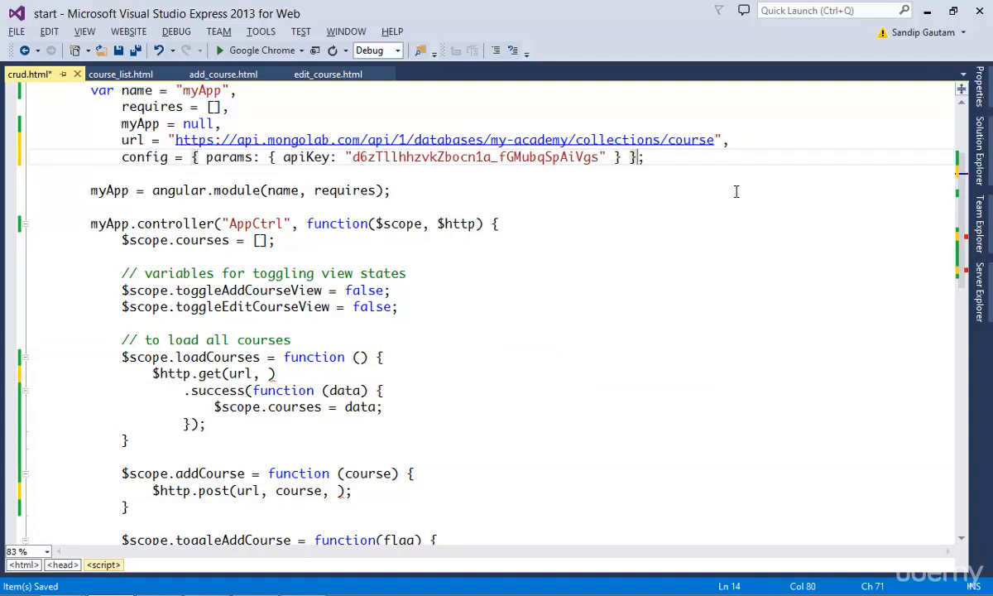
# Step: Define a shared apiKey config for get and post, reloading courses on post success
pyautogui.write('config')
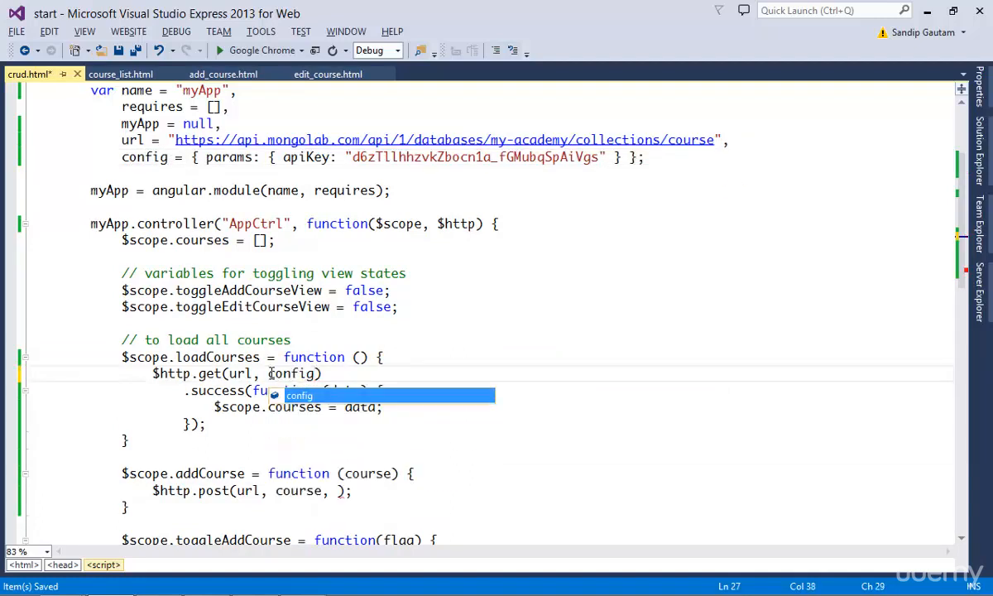
pyautogui.write('config')
pyautogui.write('.success(function () {')
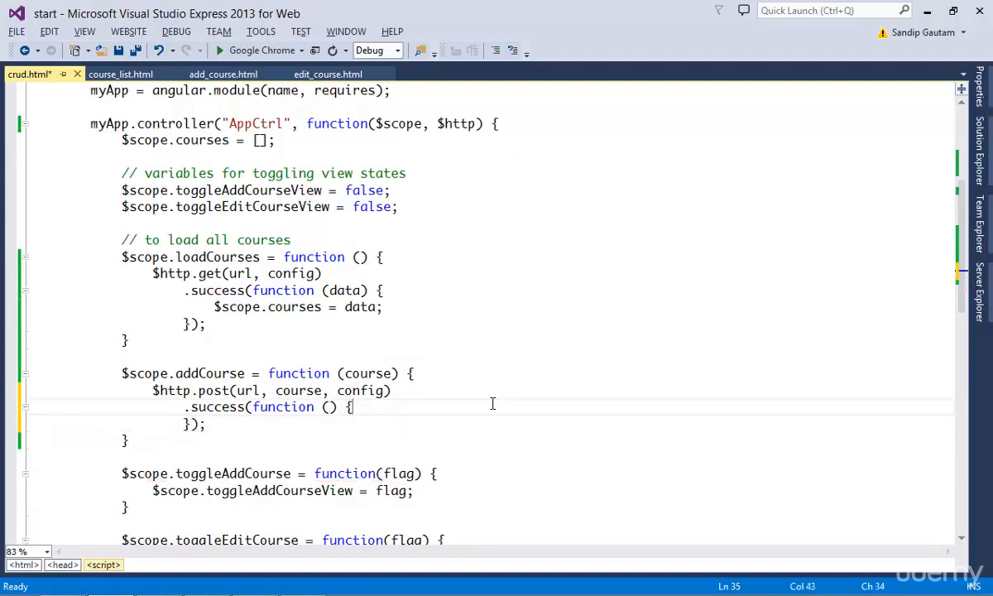
pyautogui.write('data')
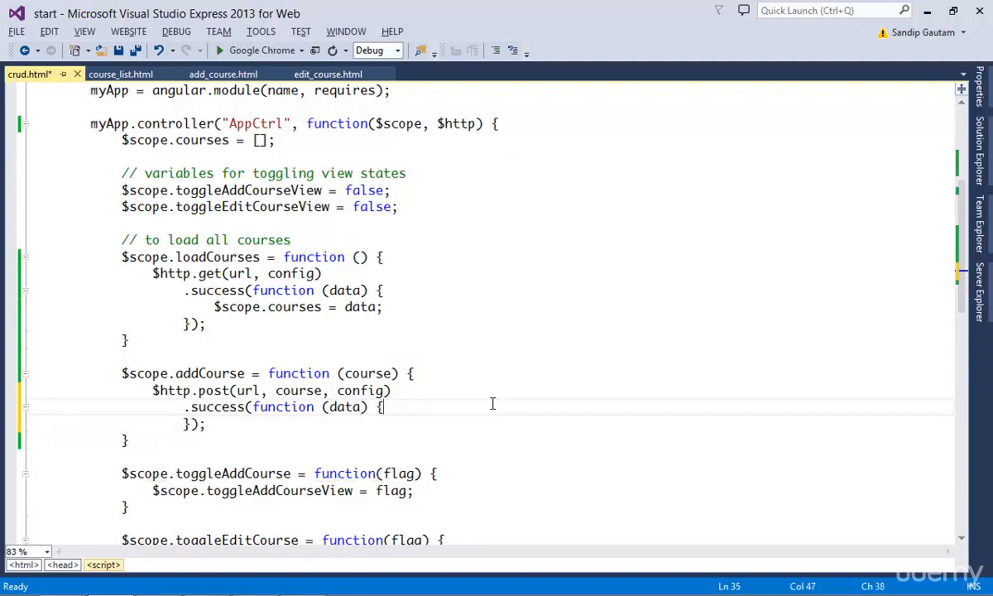
pyautogui.write('$scope.load')
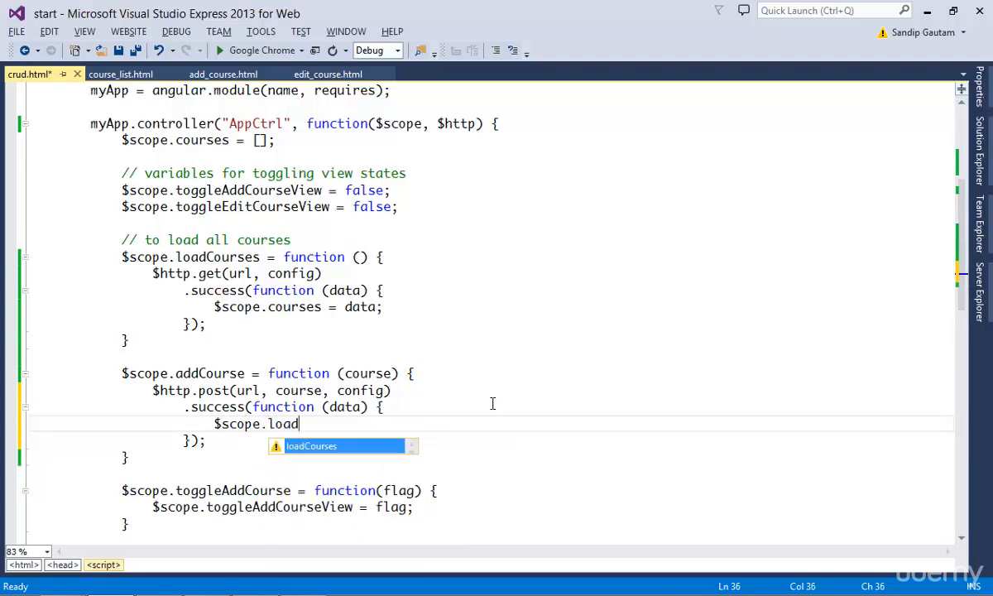
pyautogui.write('Courses')
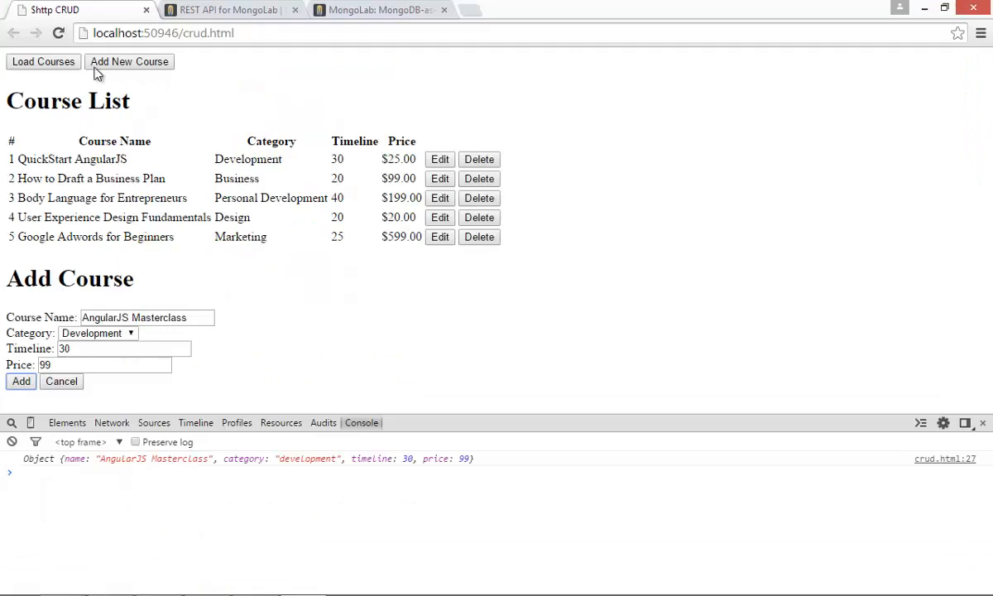
# Step: Reload, load courses, and submit AngularJS Masterclass with price 99 through the Add Course form
pyautogui.click(43, 62)
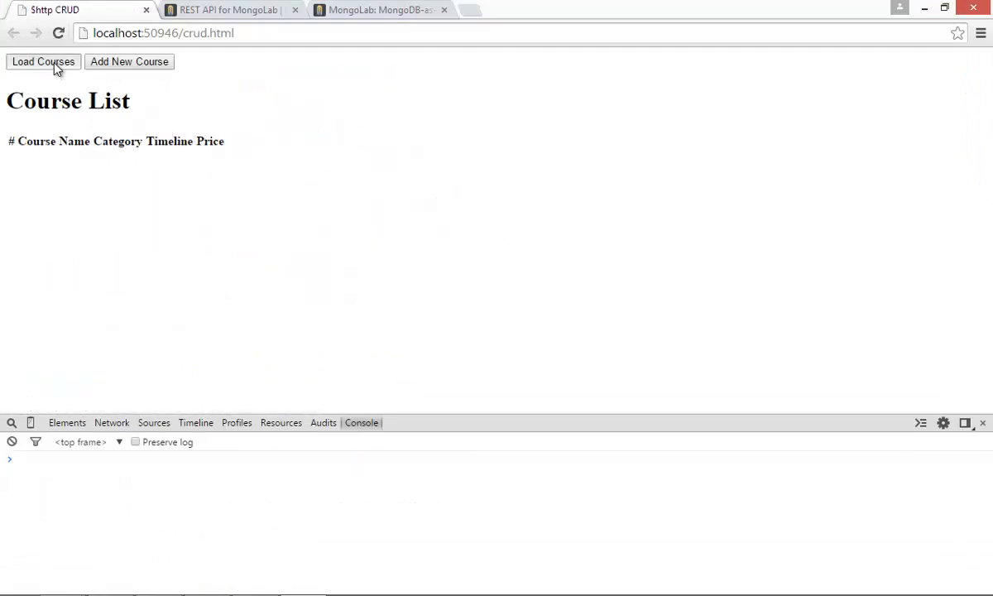
pyautogui.click(43, 61)
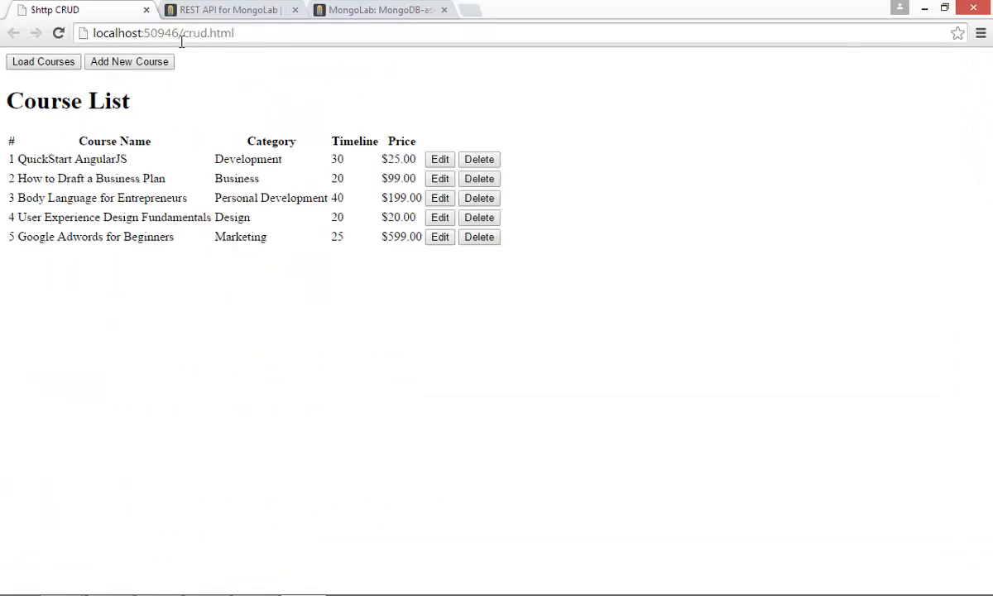
pyautogui.click(129, 61)
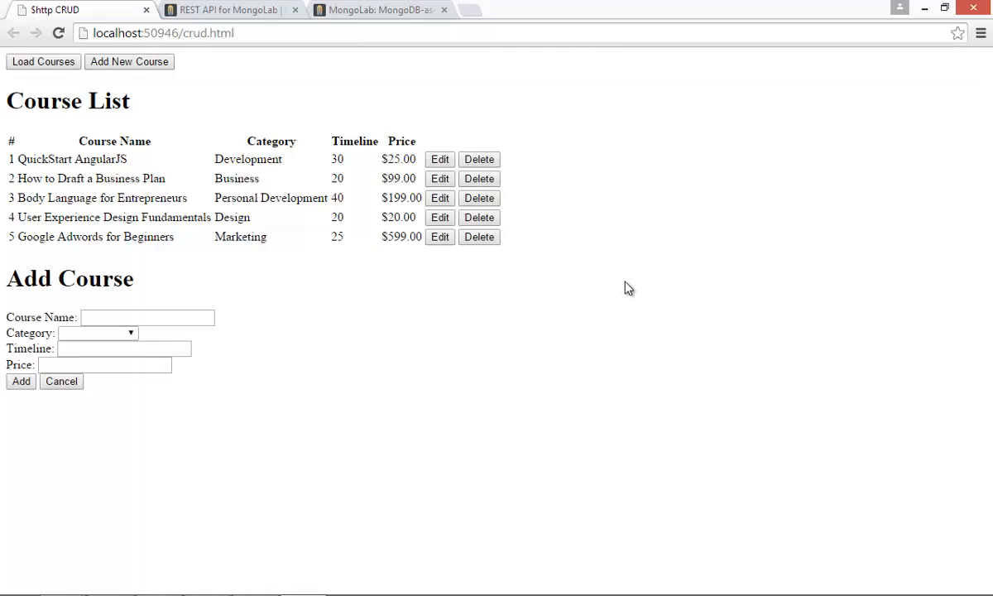
pyautogui.write('AngularJS Masterclass')
pyautogui.write('30')
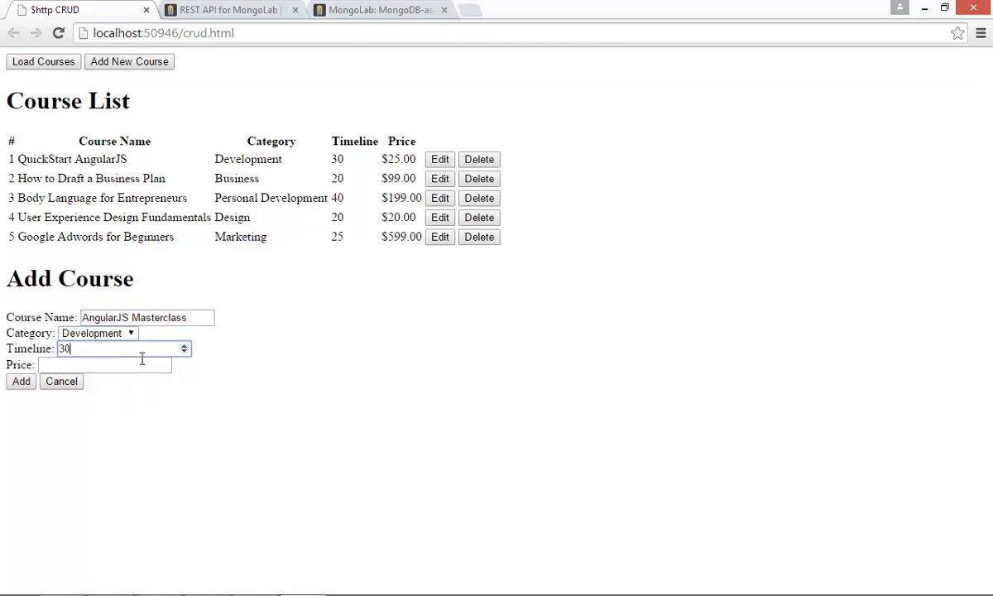
pyautogui.write('99')
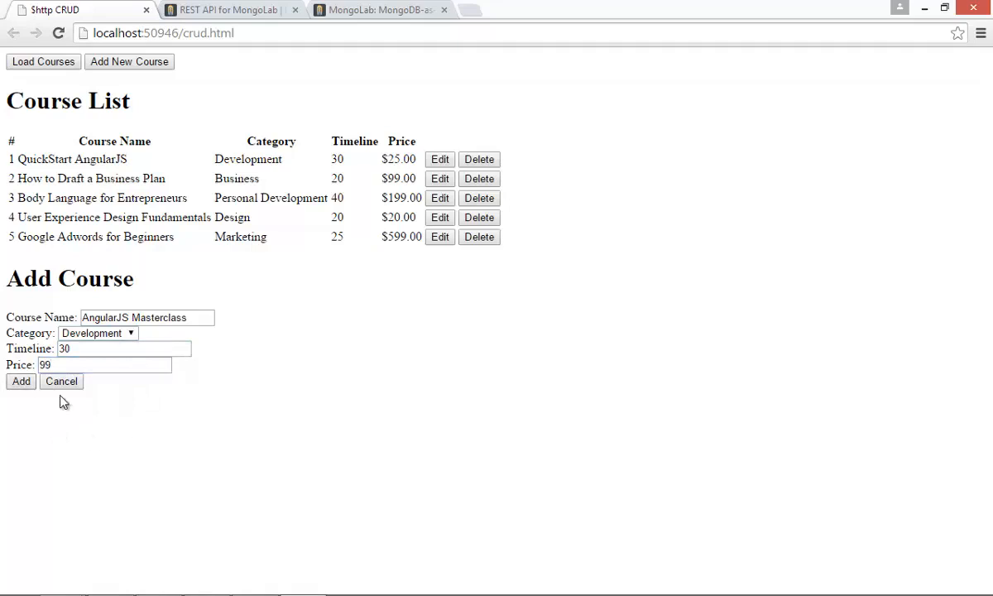
pyautogui.click(21, 381)
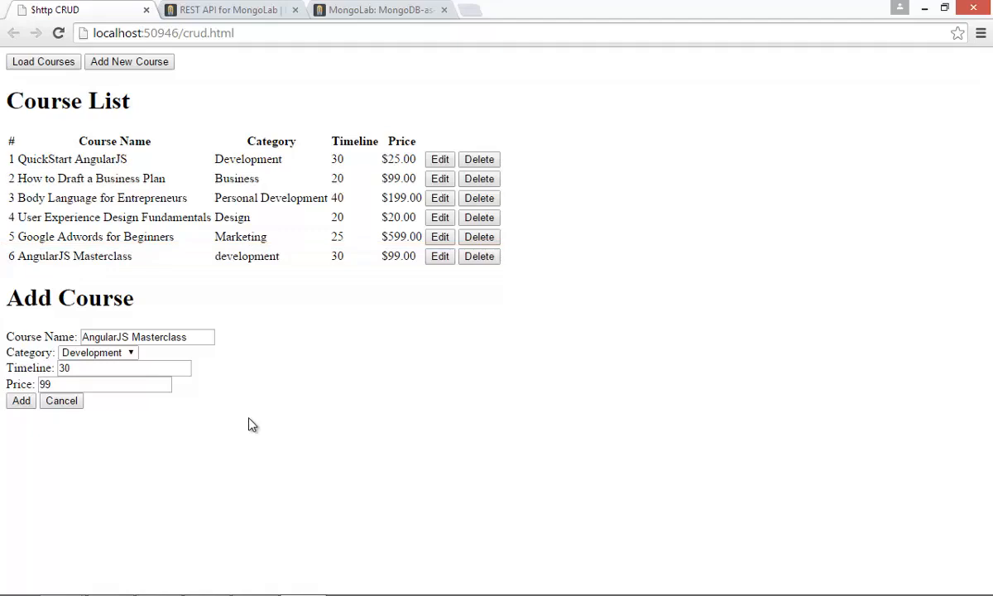
pyautogui.click(376, 10)
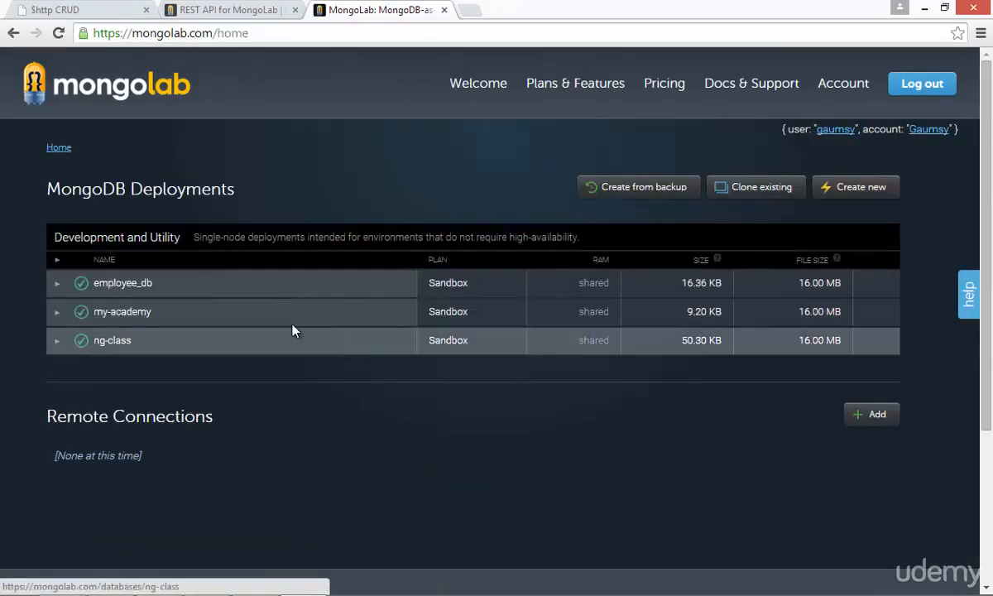
# Step: Open the my-academy deployment to check that the course collection has 6 documents
pyautogui.click(122, 312)
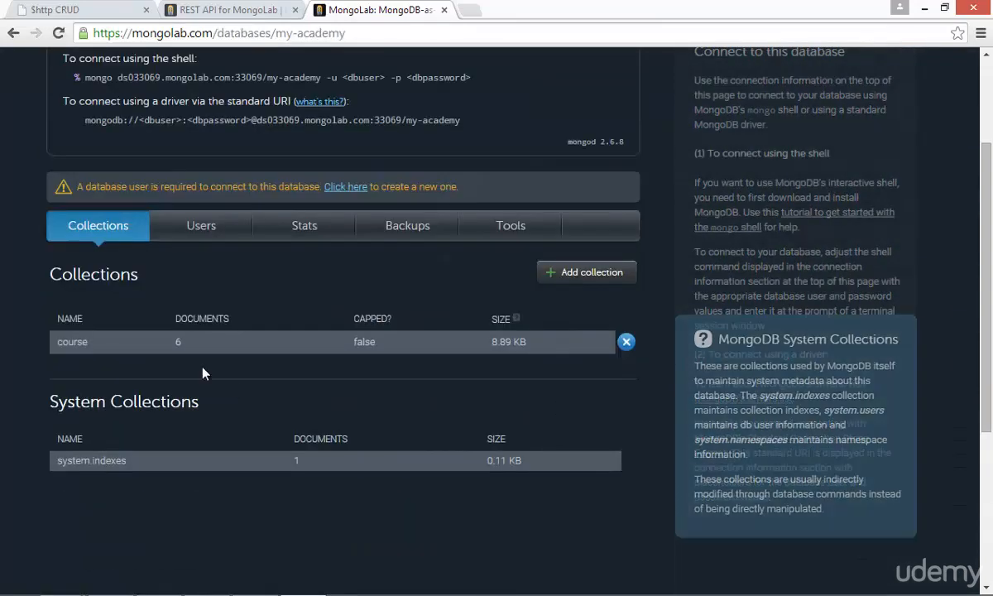